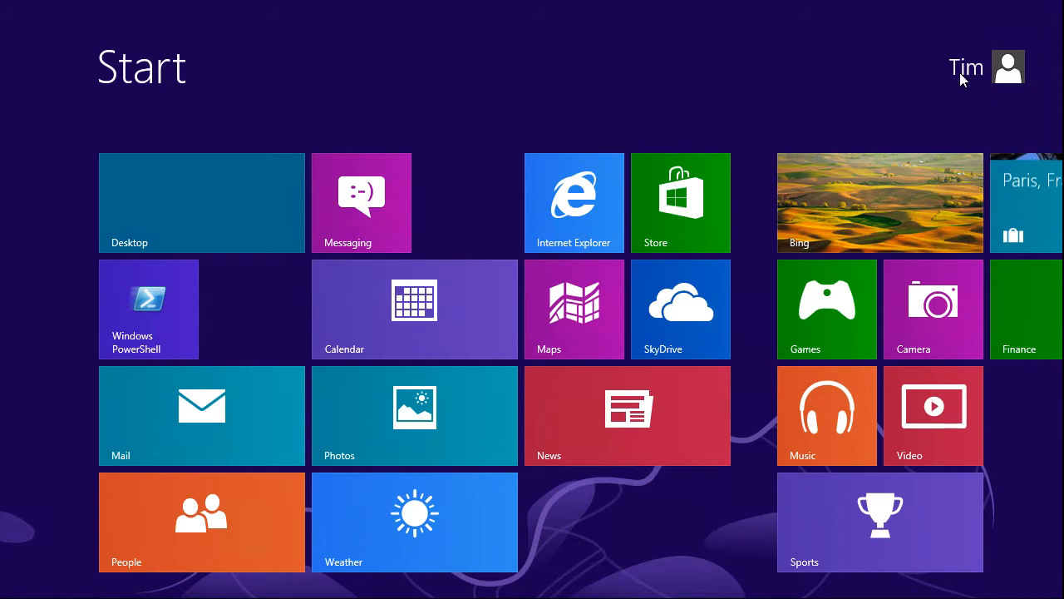
mouse_move(575, 175)
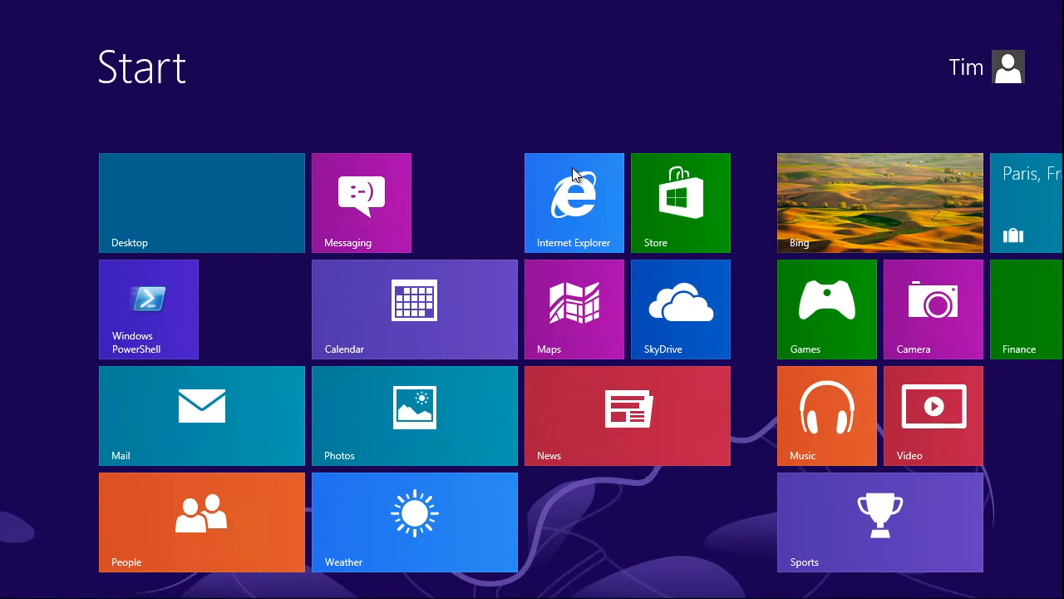
mouse_move(488, 79)
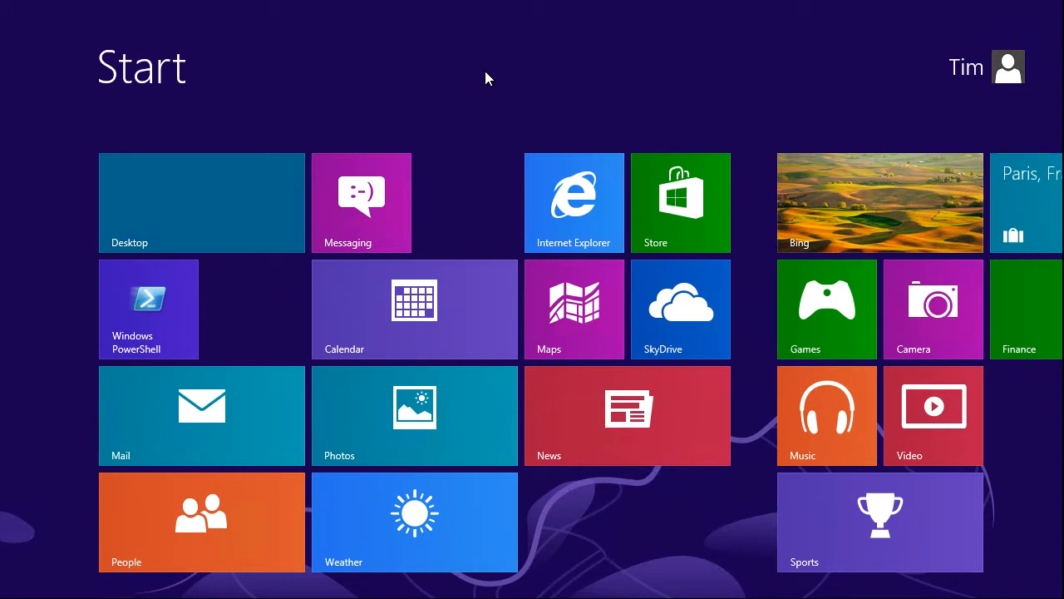
mouse_move(706, 322)
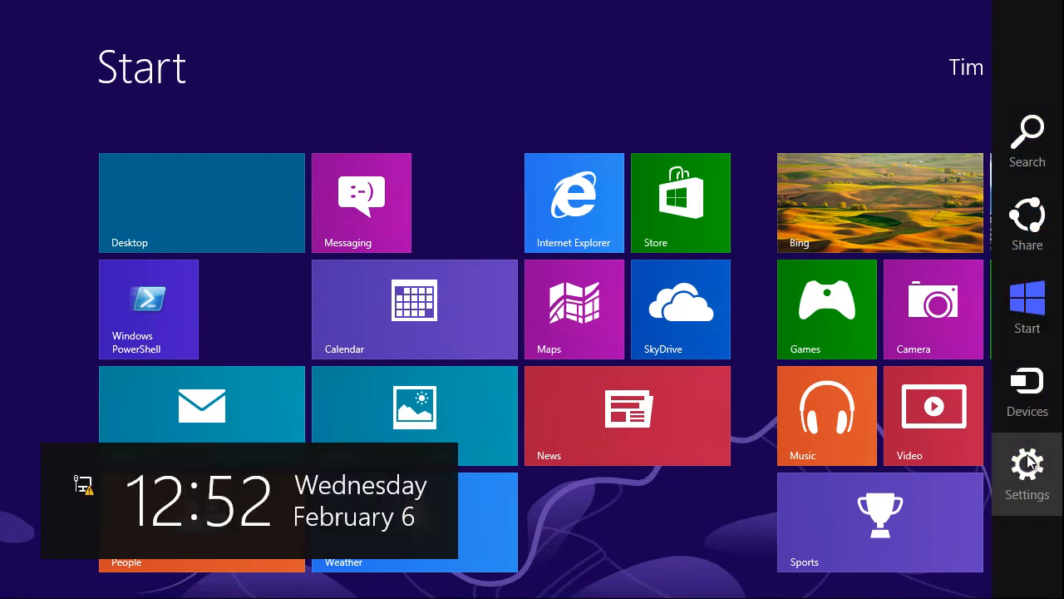
Step: Open PC settings on the General page and scroll down to the Refresh your PC options
click(1026, 474)
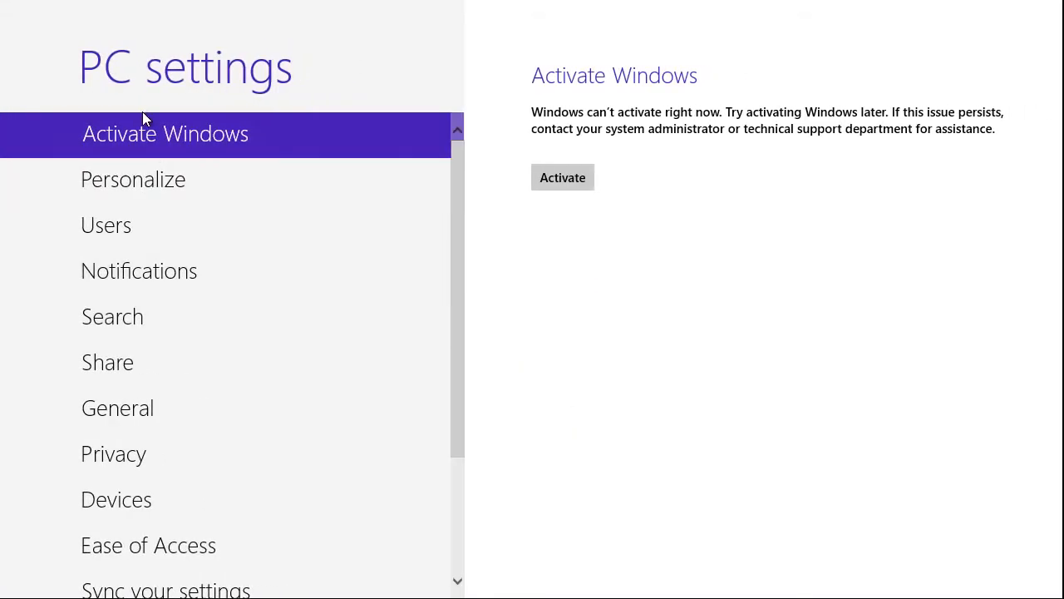
click(117, 408)
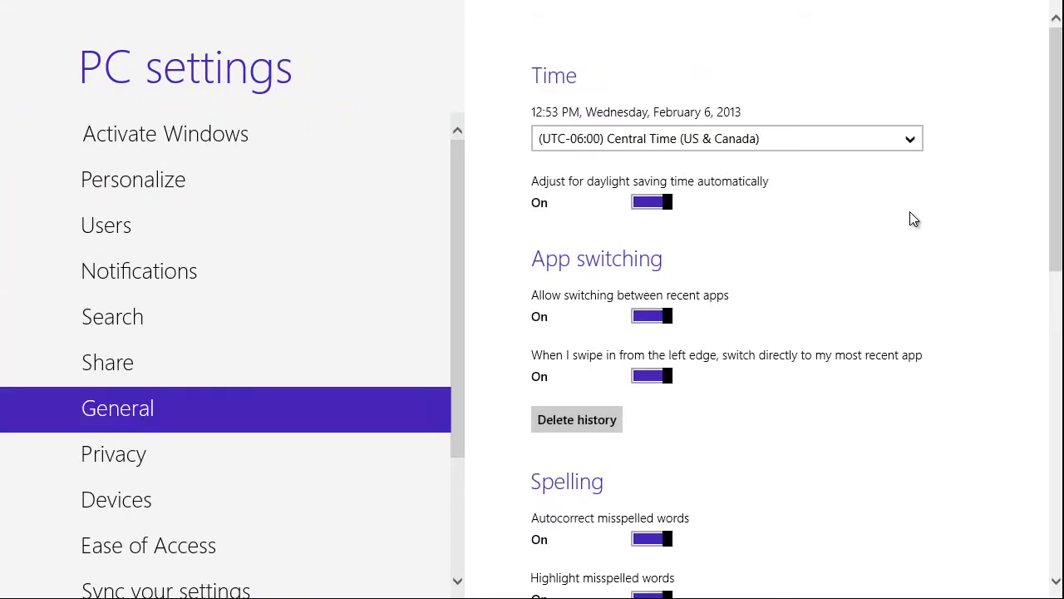
scroll(down, 3)
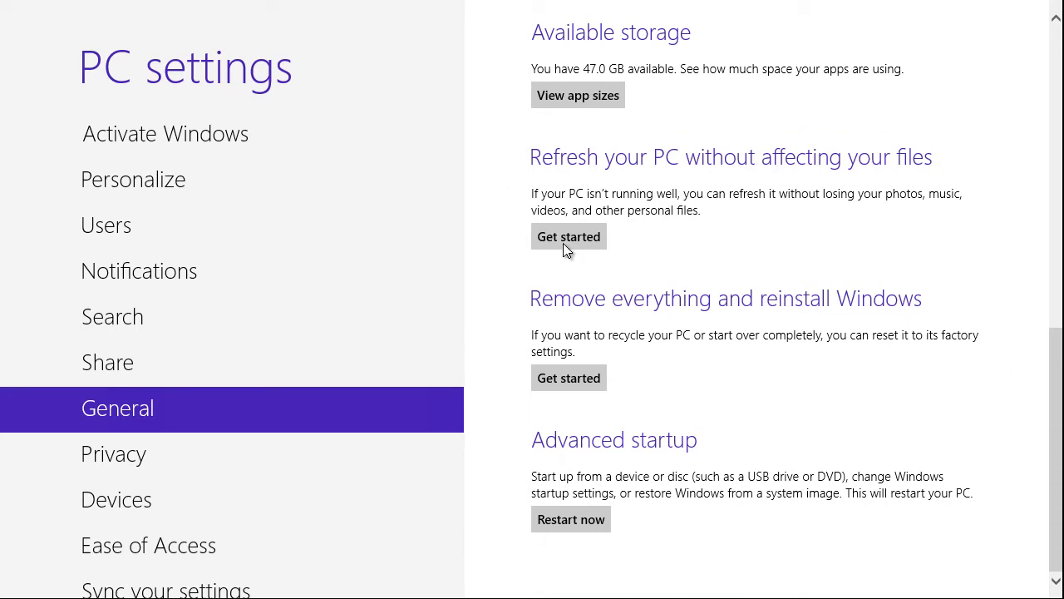
mouse_move(744, 364)
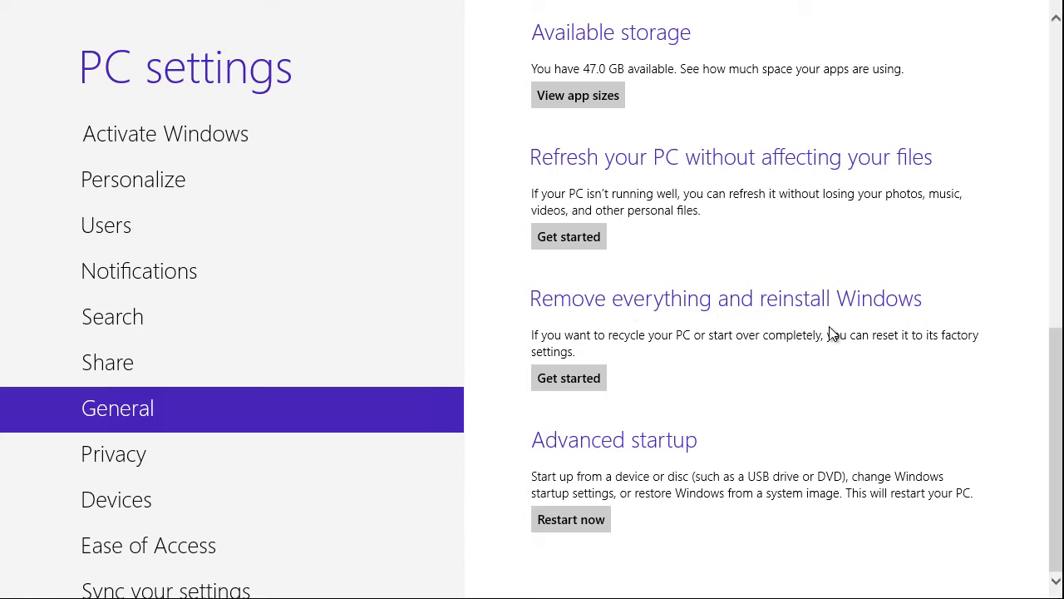
mouse_move(834, 348)
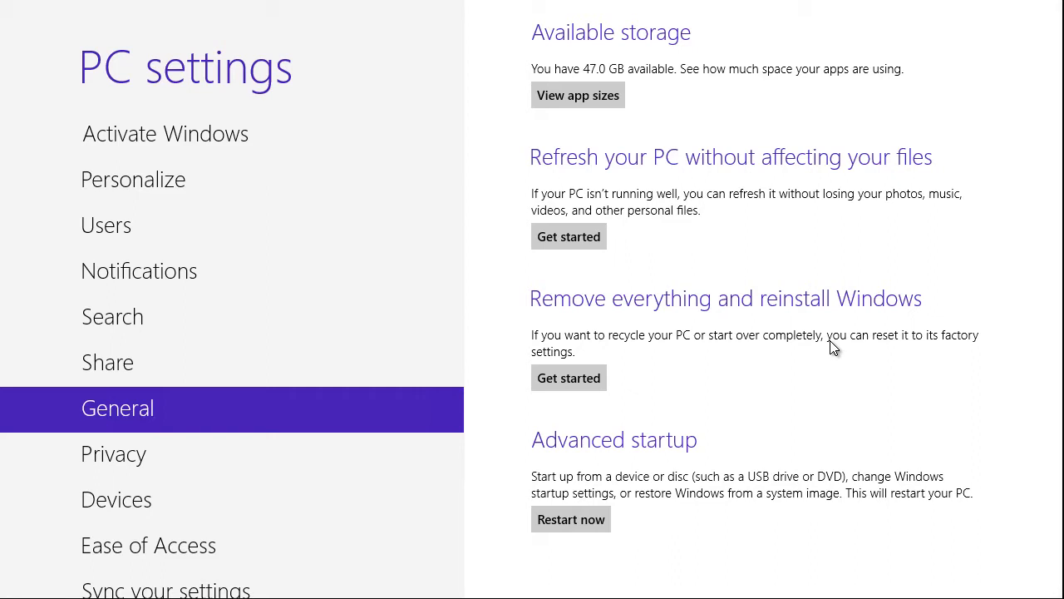
mouse_move(593, 170)
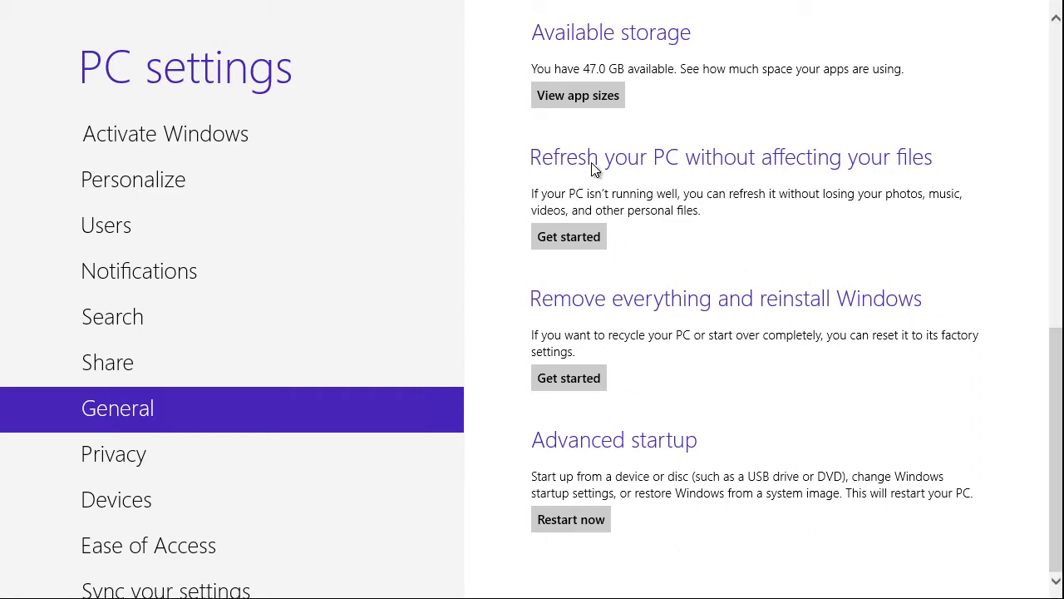
mouse_move(772, 191)
text(cmd)
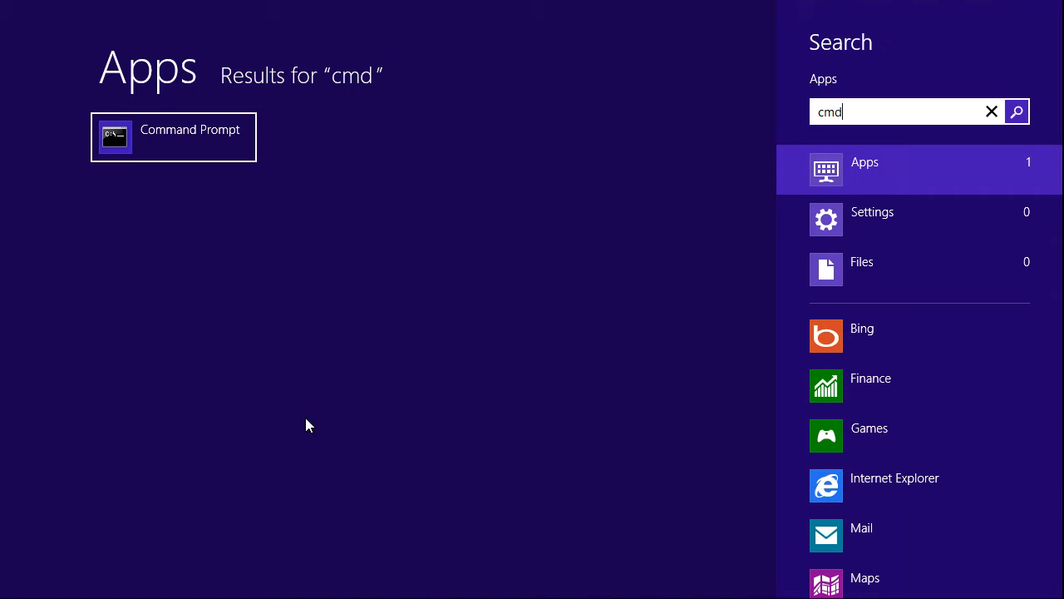
Step: Run the Command Prompt search result as administrator
right_click(173, 137)
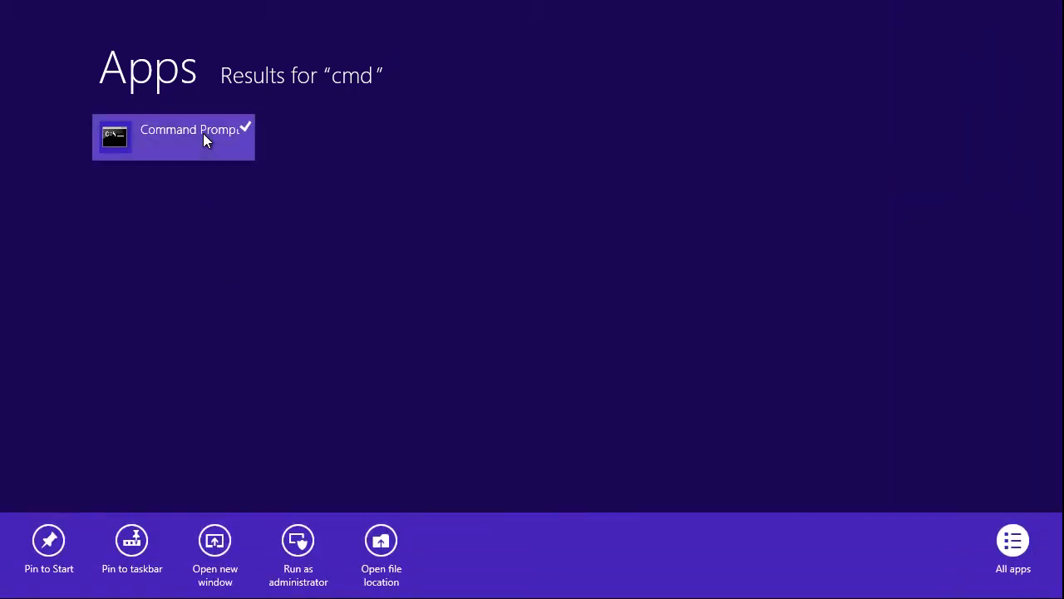
mouse_move(298, 540)
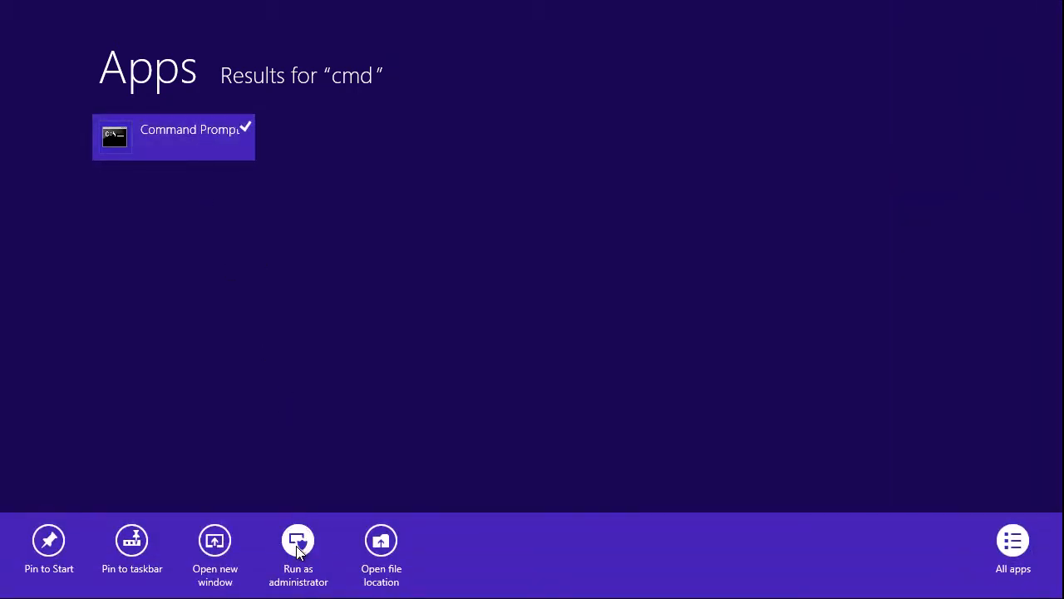
click(298, 553)
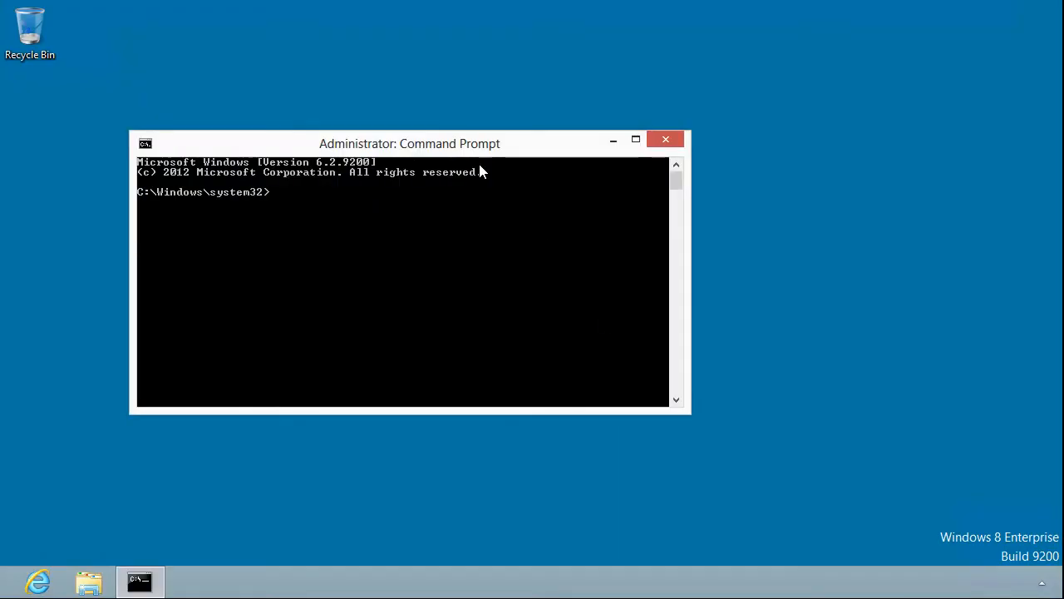
Step: Center the command window and create the c:\refresh folder with mkdir
drag(409, 143, 536, 119)
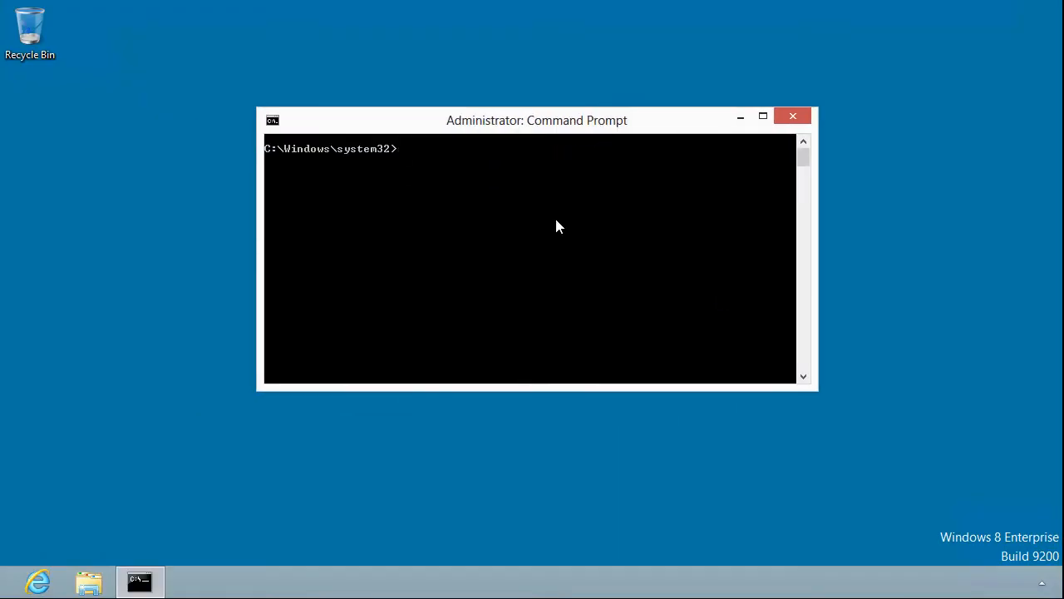
text(mk)
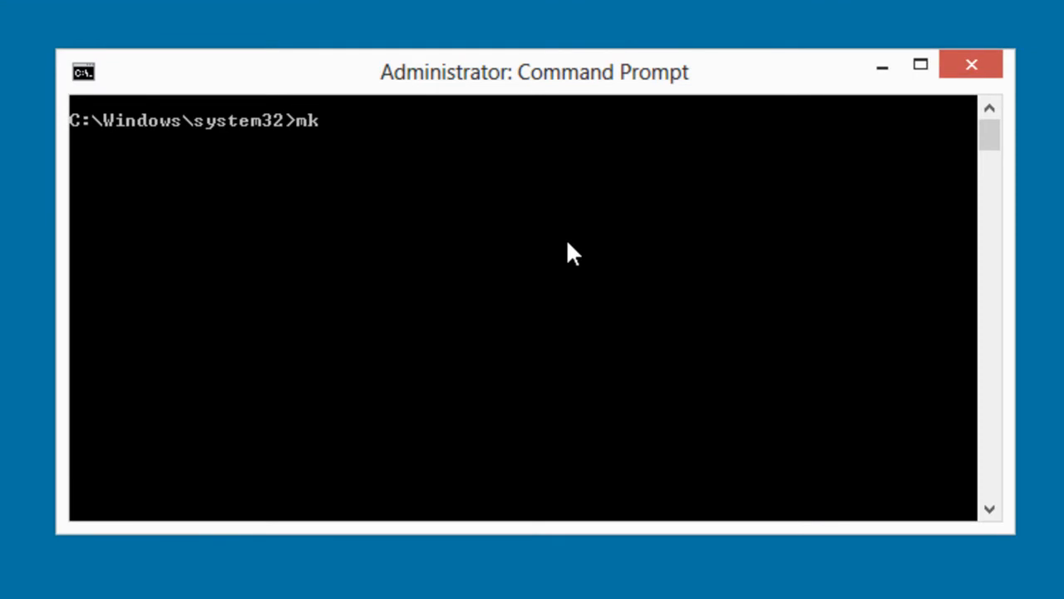
text(dir c:\refresh)
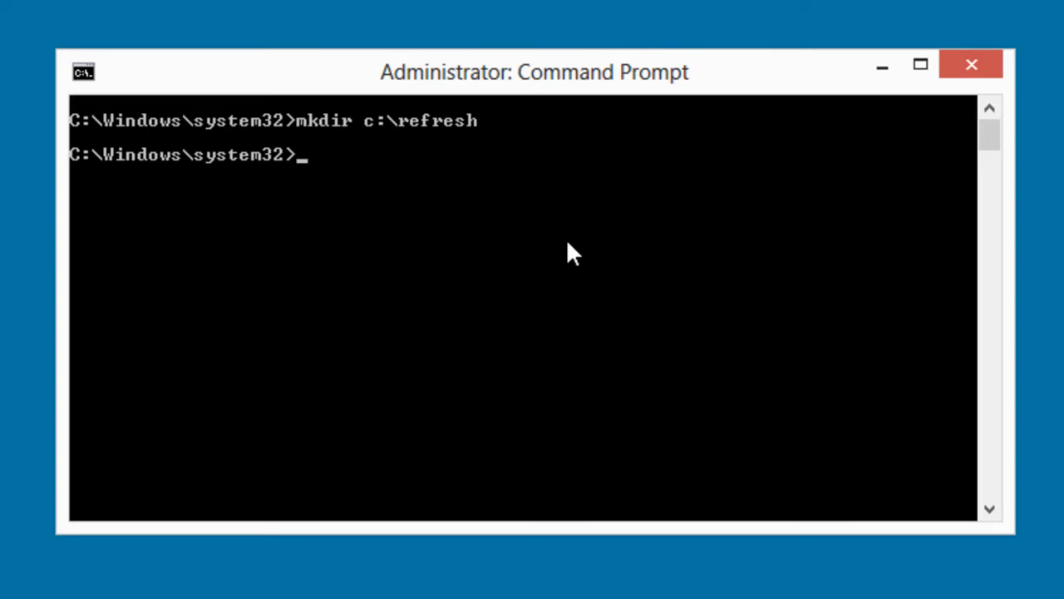
Step: Run recimg /createimage c:\refresh to build a custom refresh image
text(recimg)
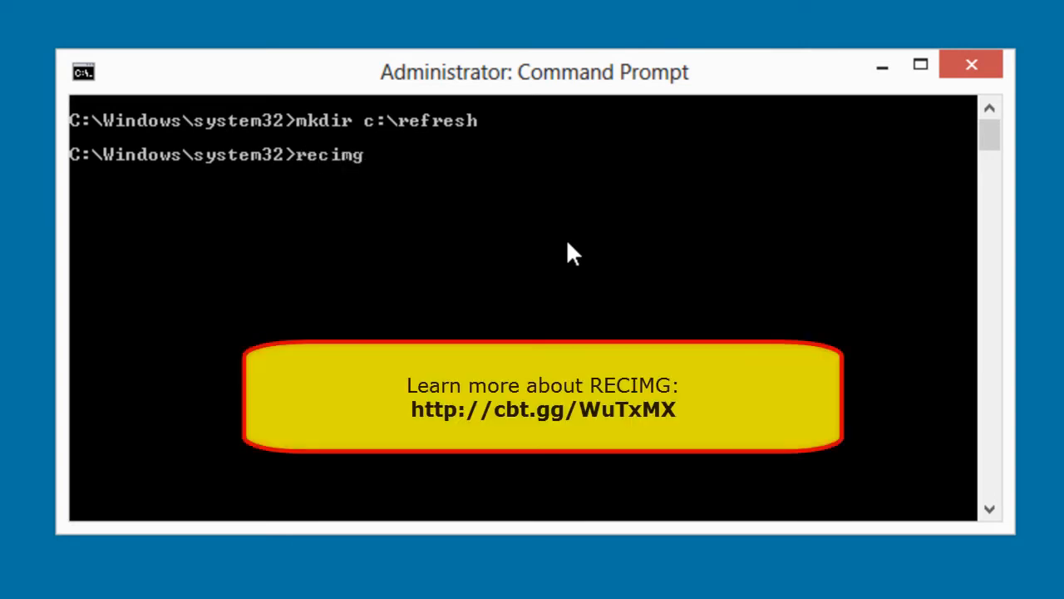
text(/create)
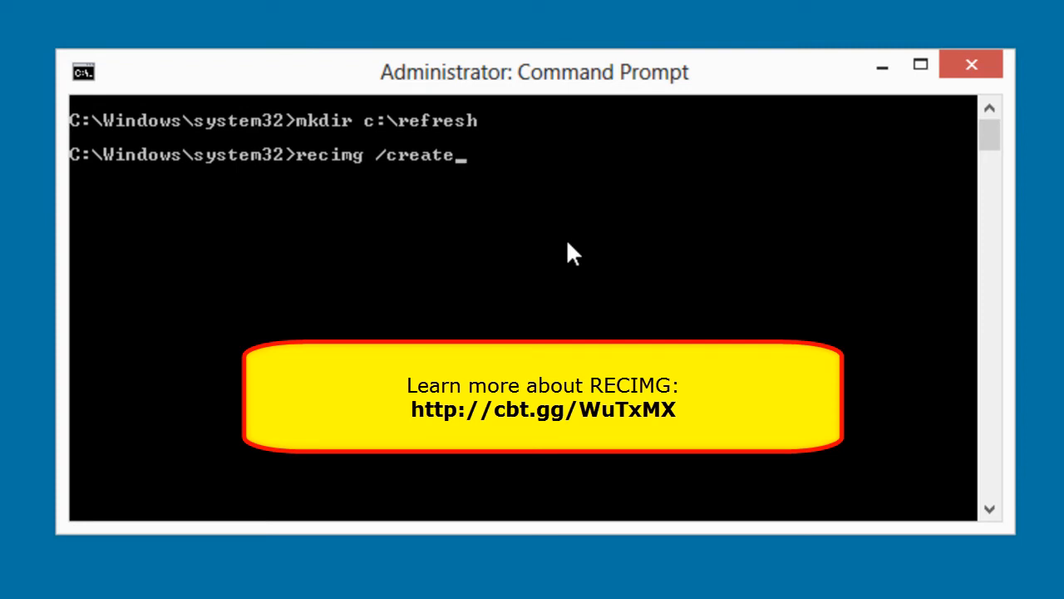
text(image c:\refresh)
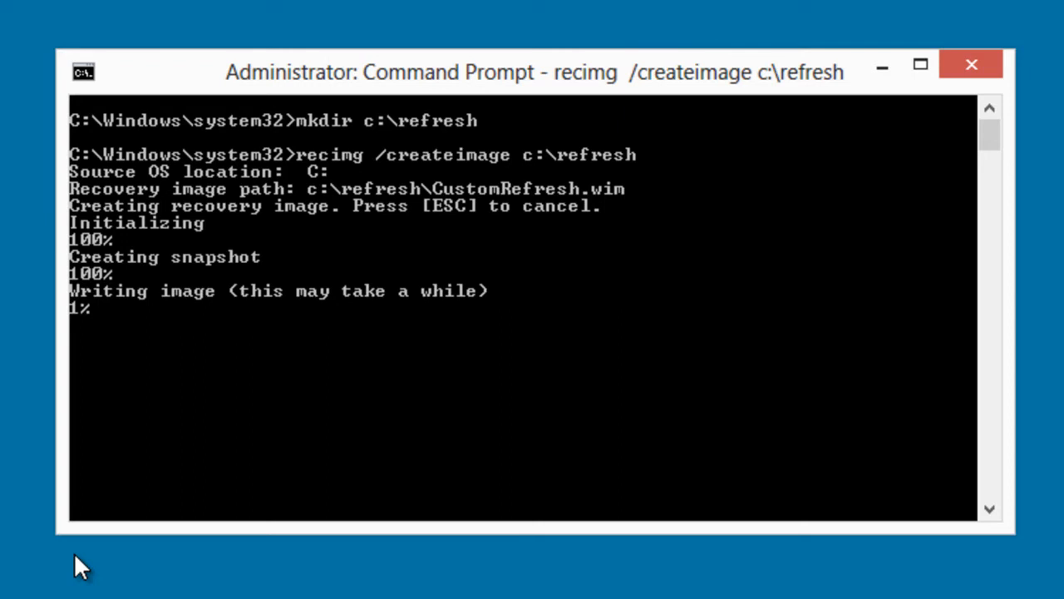
mouse_move(98, 312)
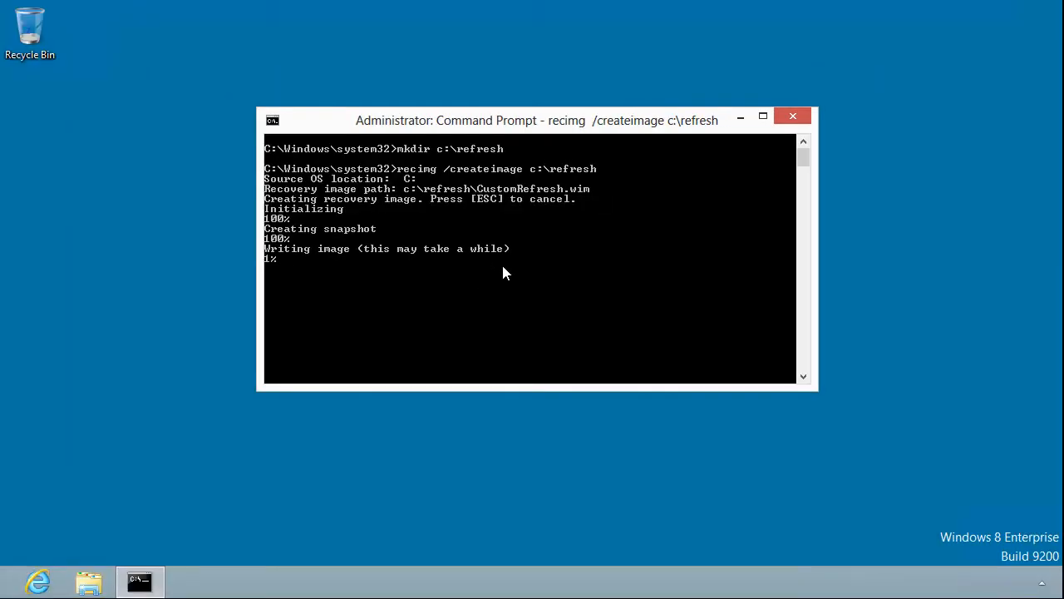
mouse_move(868, 153)
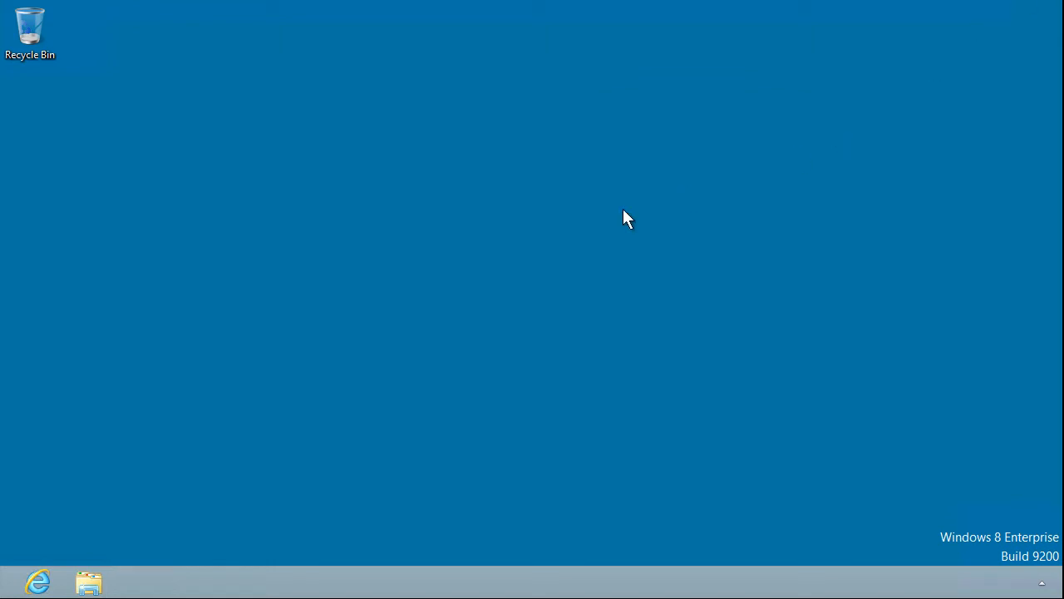
mouse_move(626, 216)
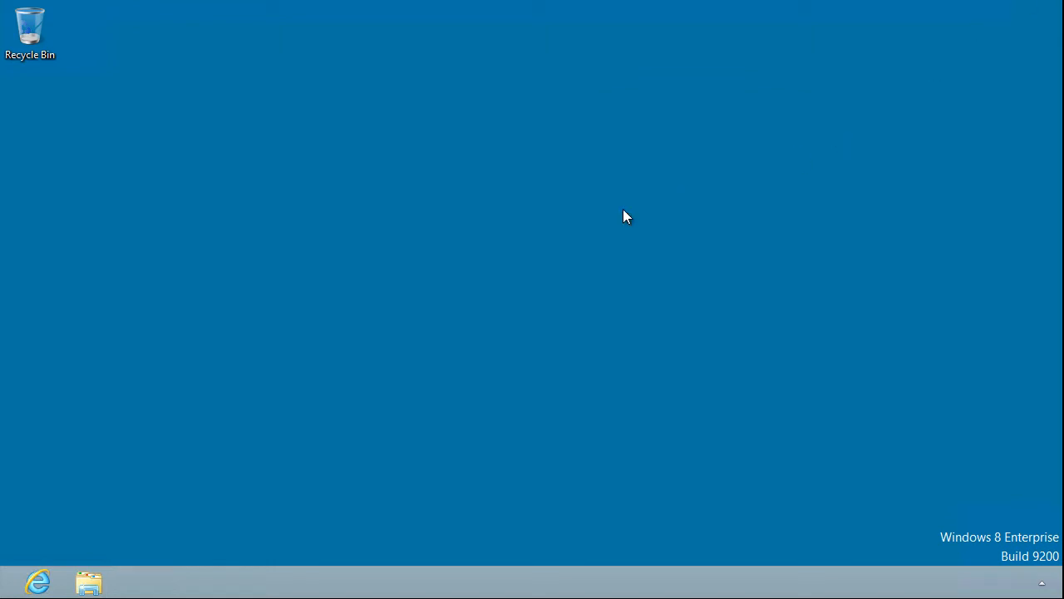
mouse_move(989, 532)
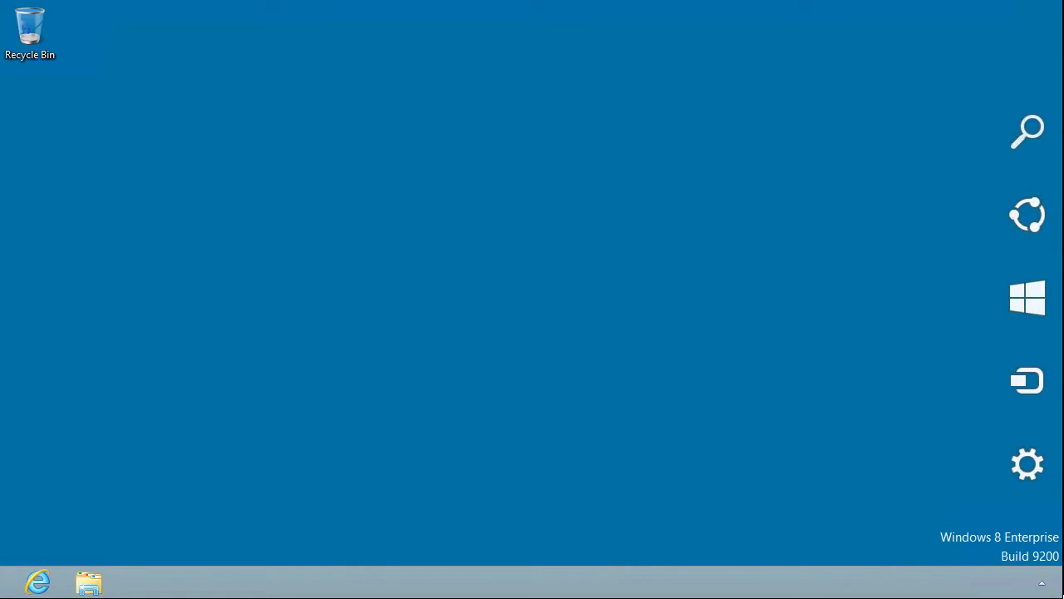
Step: Return to PC settings through the Settings charm's Change PC settings
click(1027, 464)
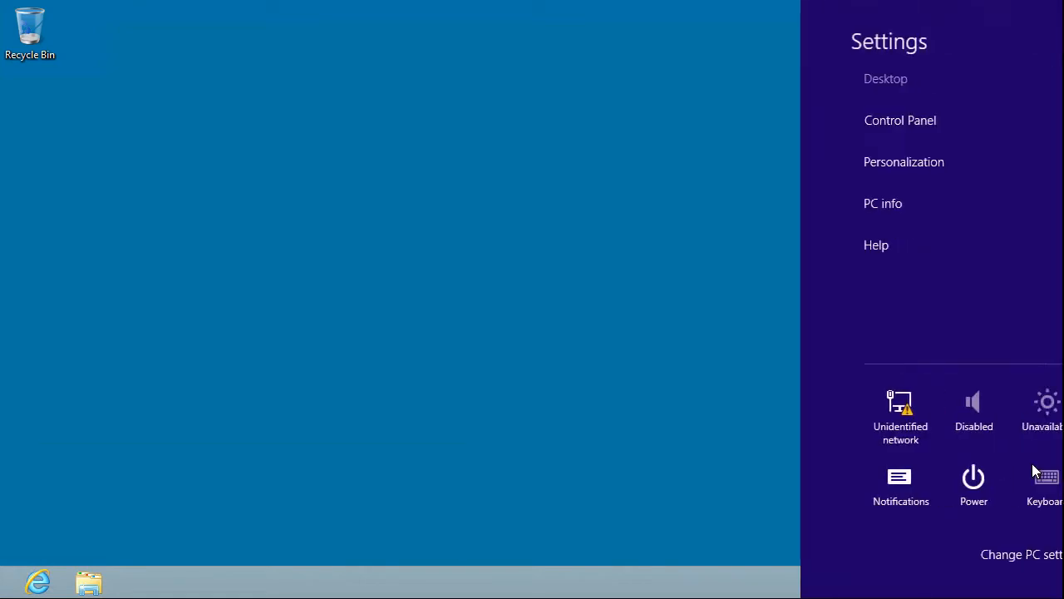
click(1021, 554)
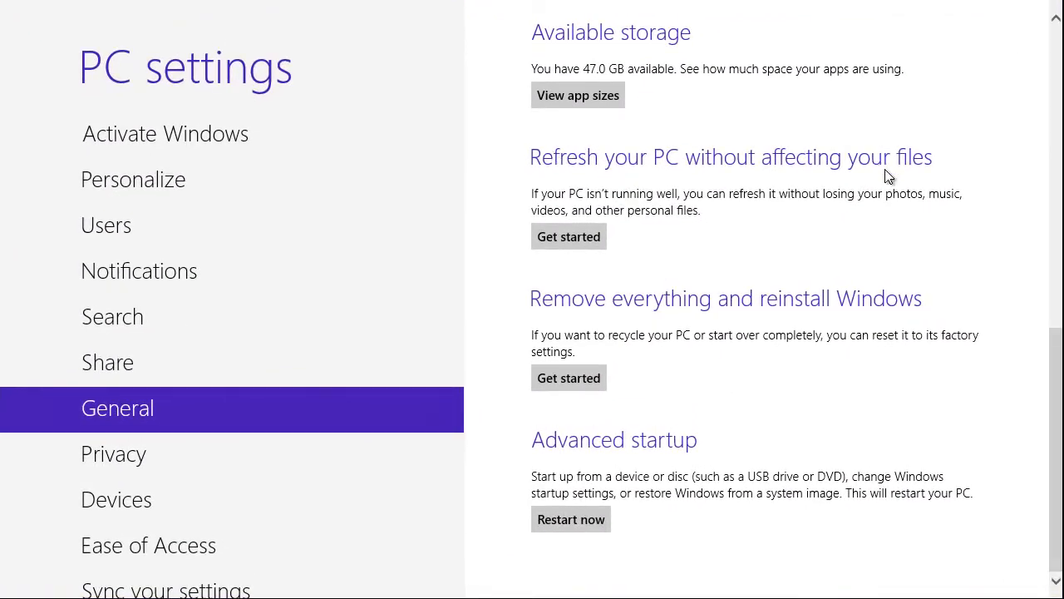
Step: Start Refresh your PC and advance past the overview to the ready confirmation
click(569, 237)
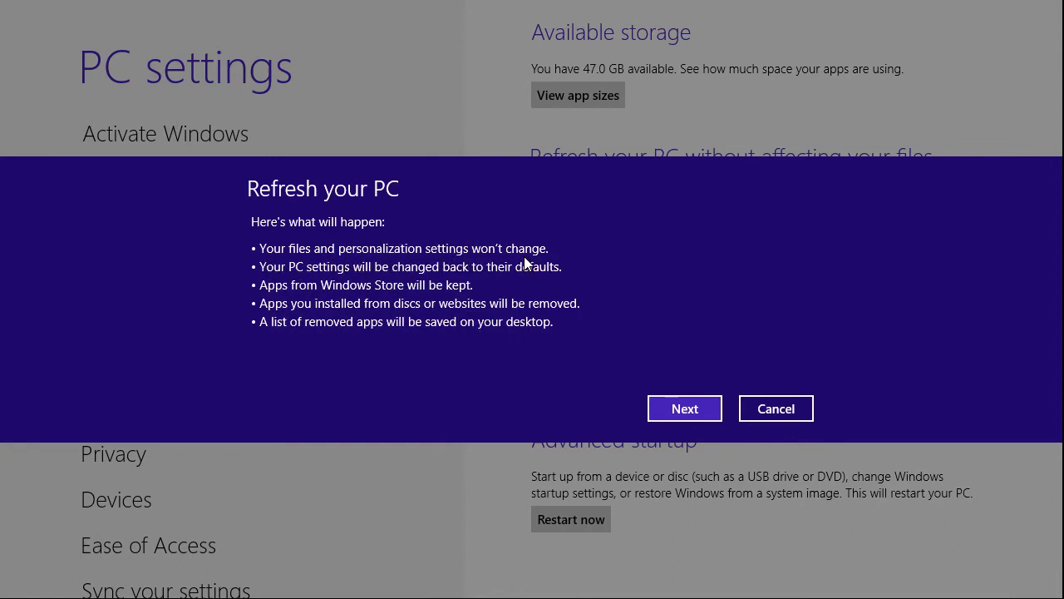
mouse_move(531, 280)
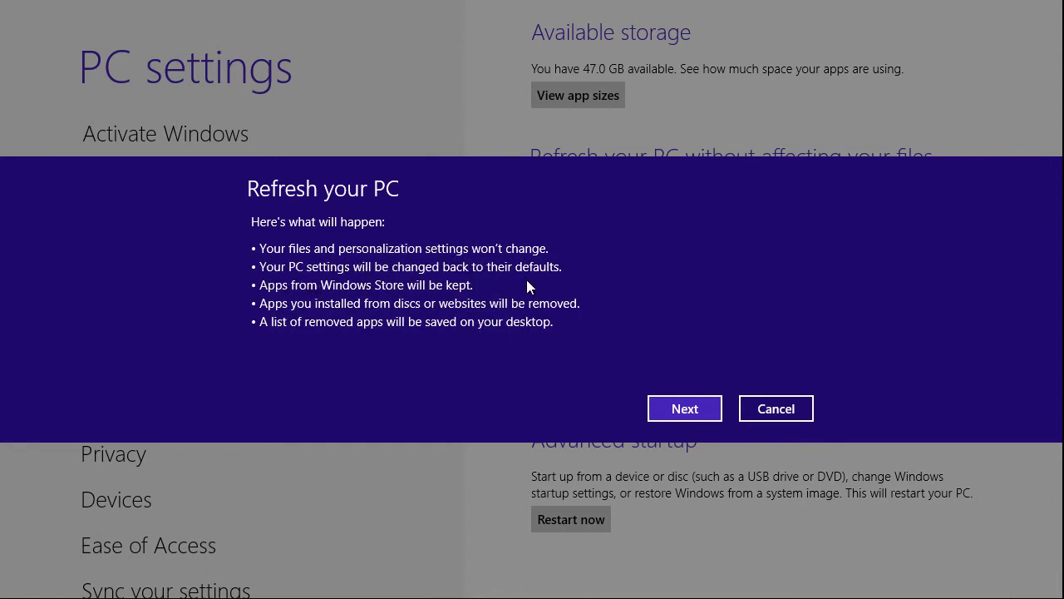
mouse_move(266, 301)
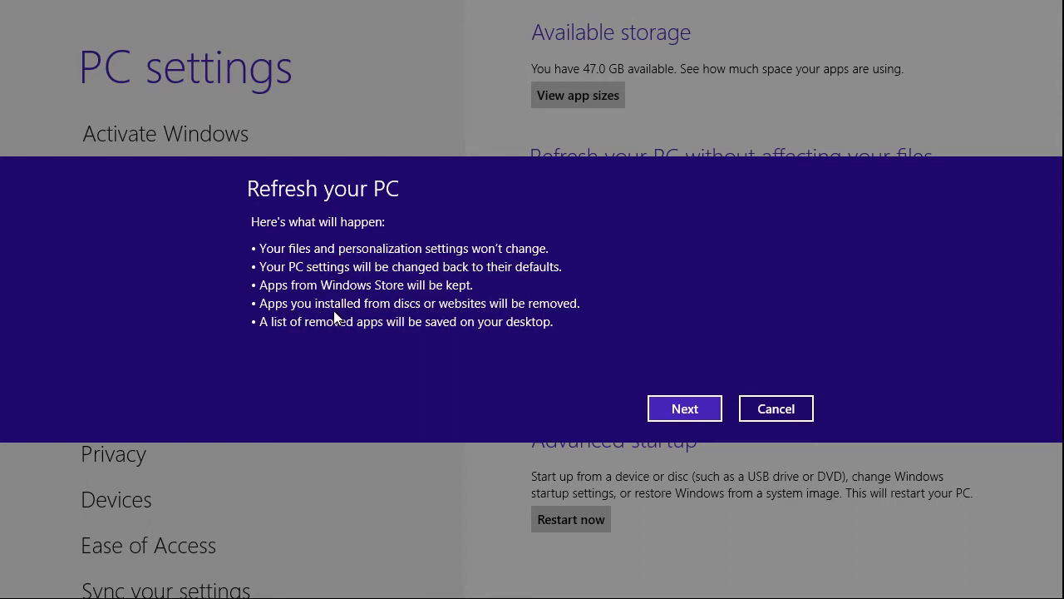
mouse_move(355, 312)
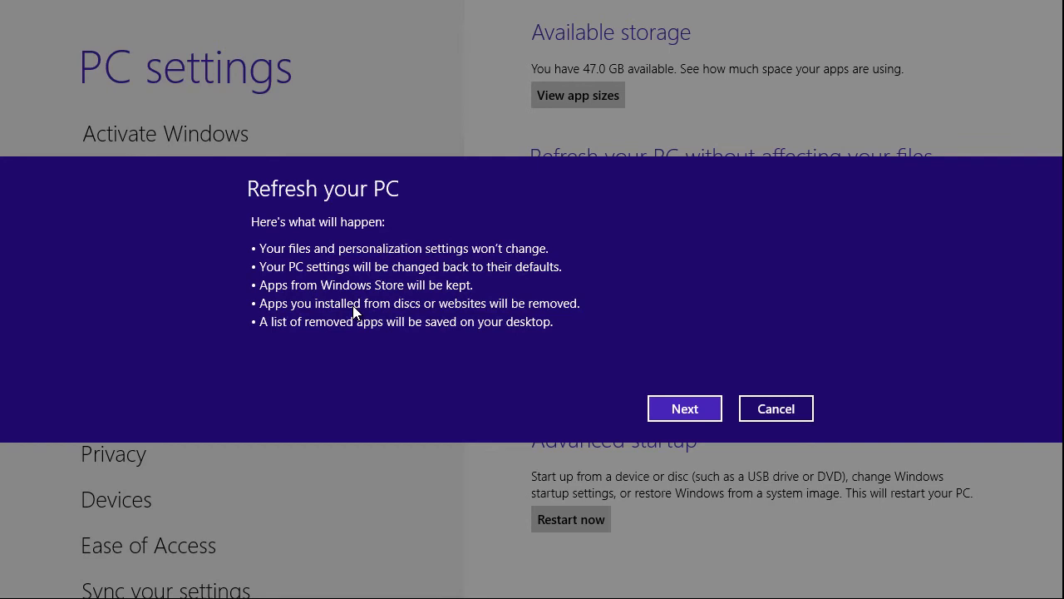
mouse_move(395, 325)
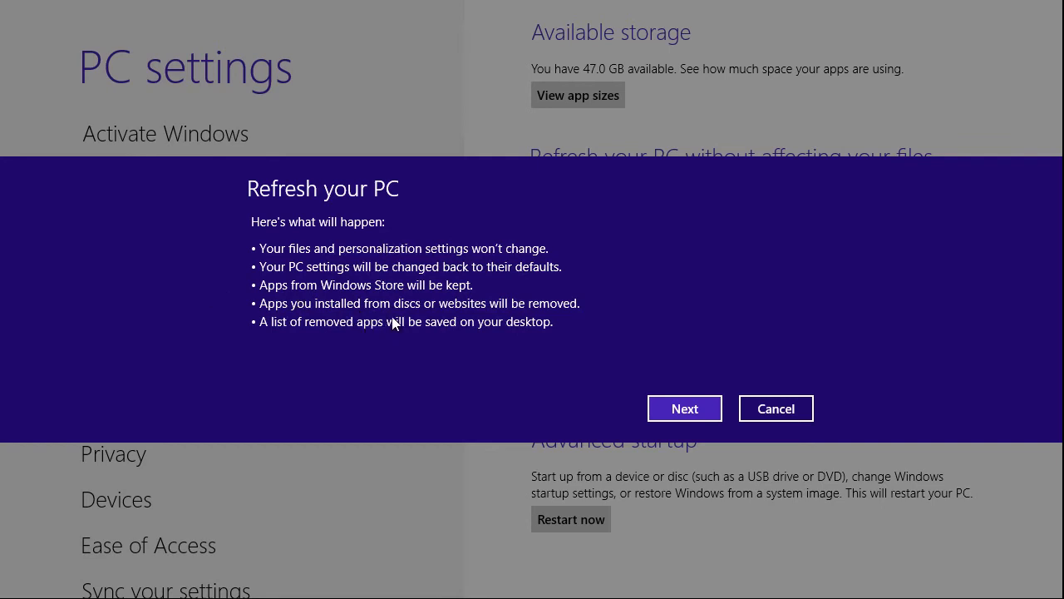
mouse_move(577, 354)
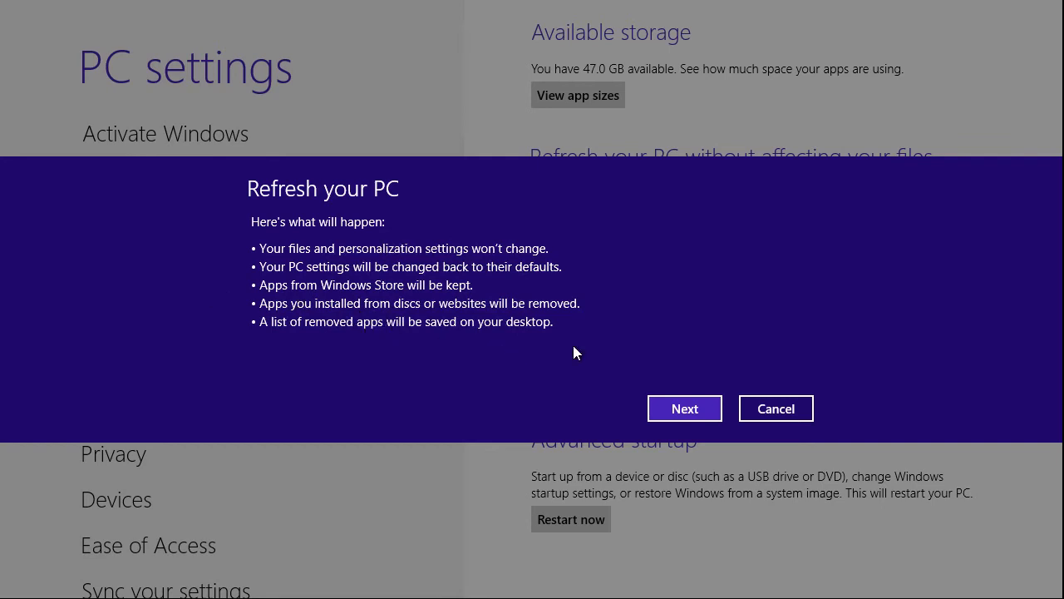
mouse_move(605, 409)
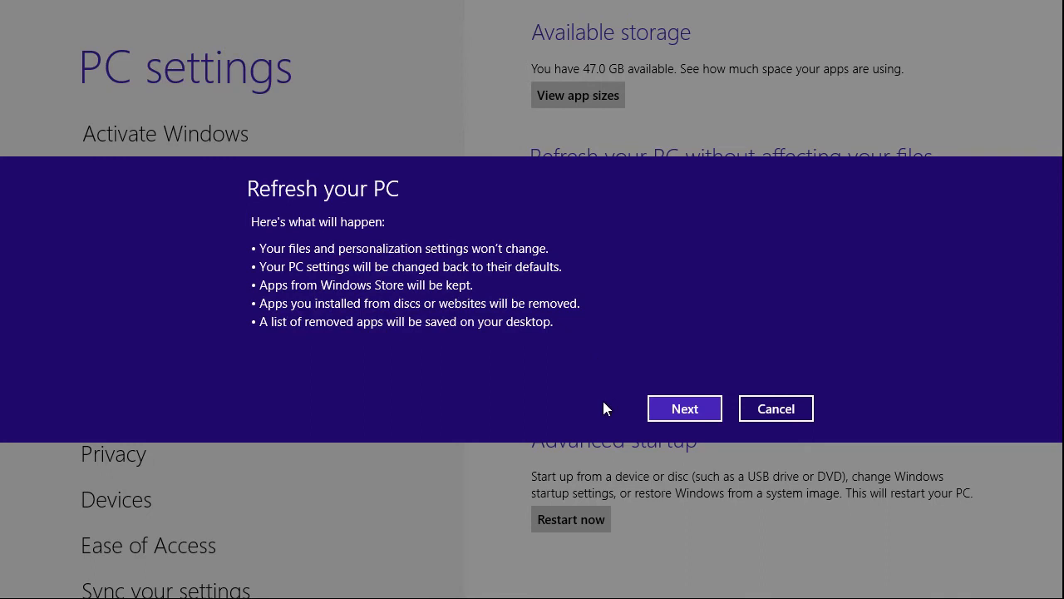
mouse_move(582, 378)
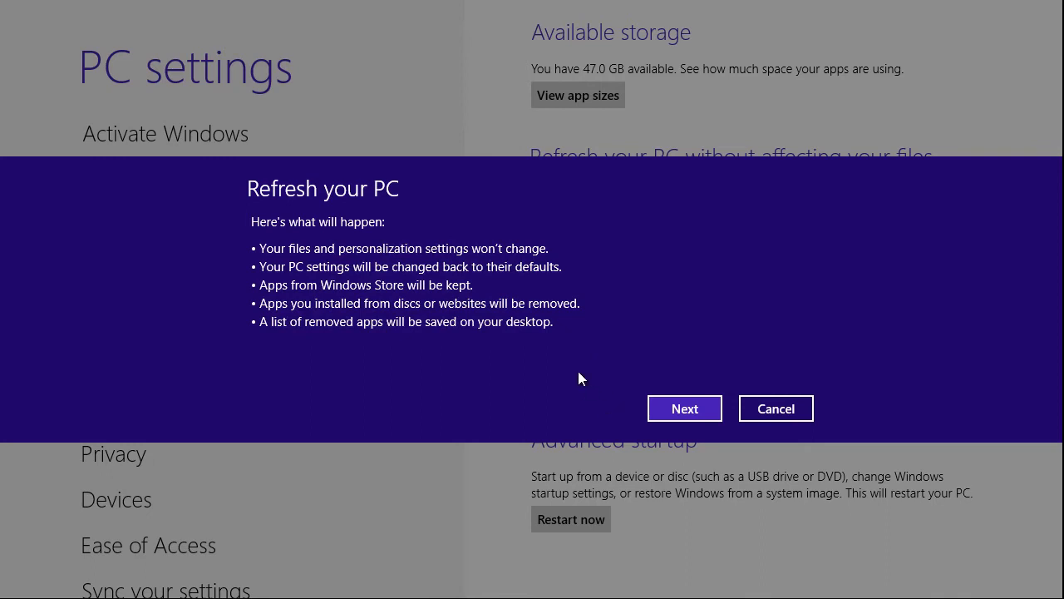
click(684, 408)
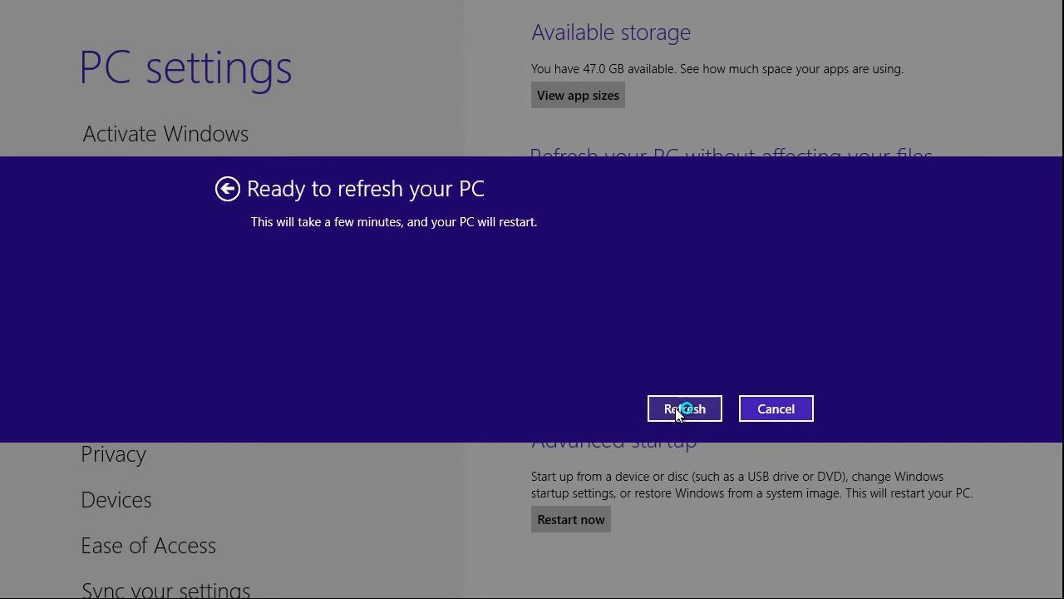
click(684, 409)
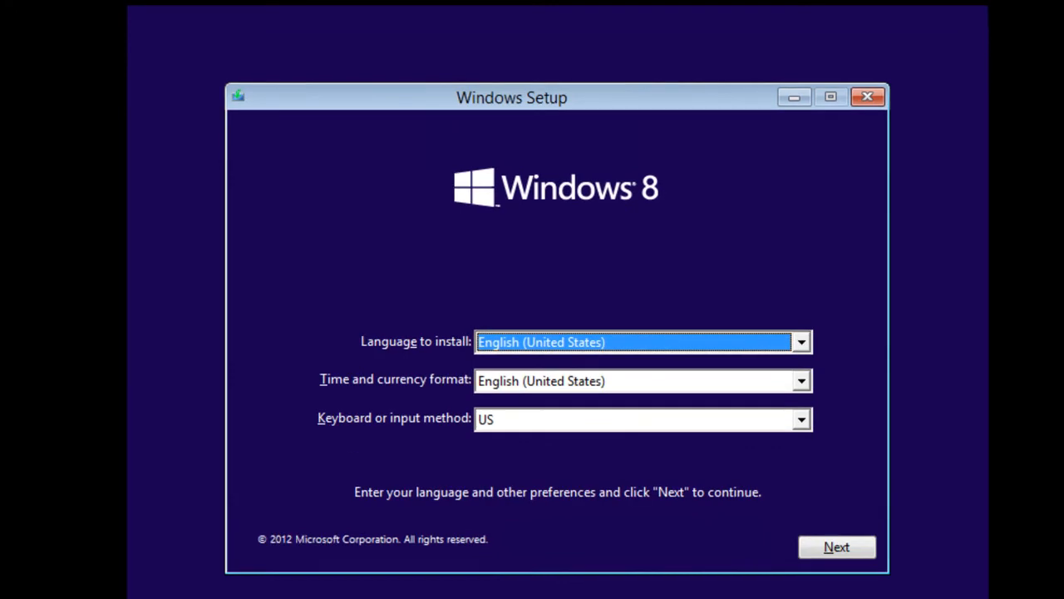
mouse_move(536, 472)
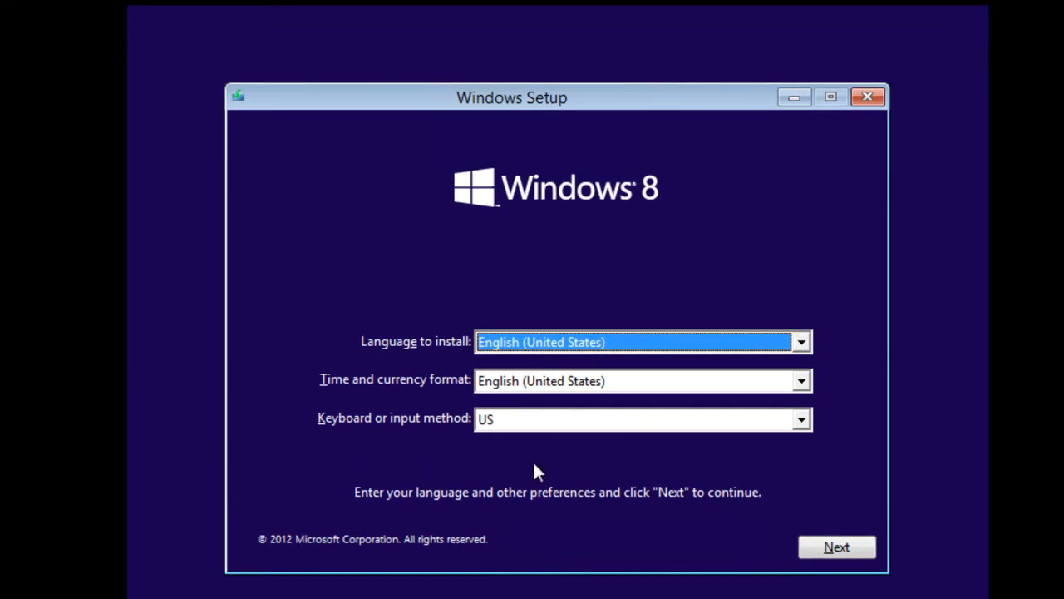
mouse_move(677, 543)
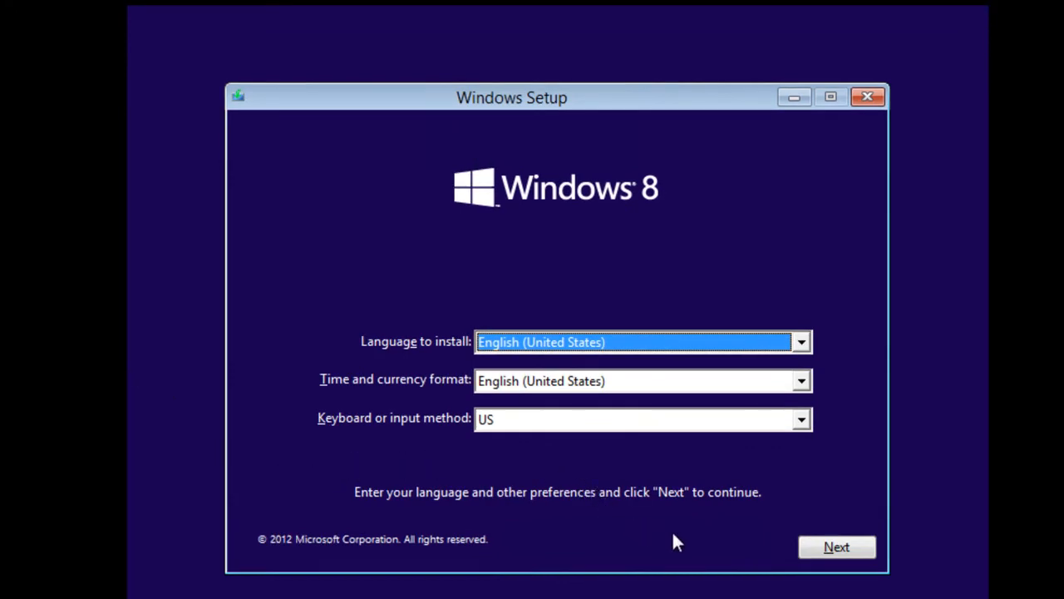
Step: Accept the language settings and choose Repair your computer instead of installing
click(836, 547)
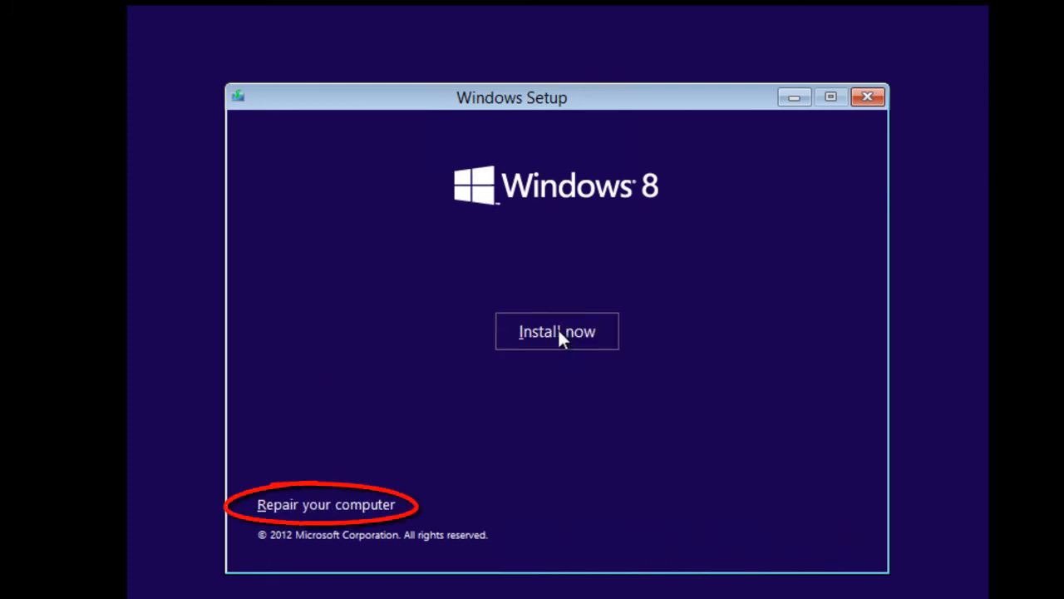
click(326, 504)
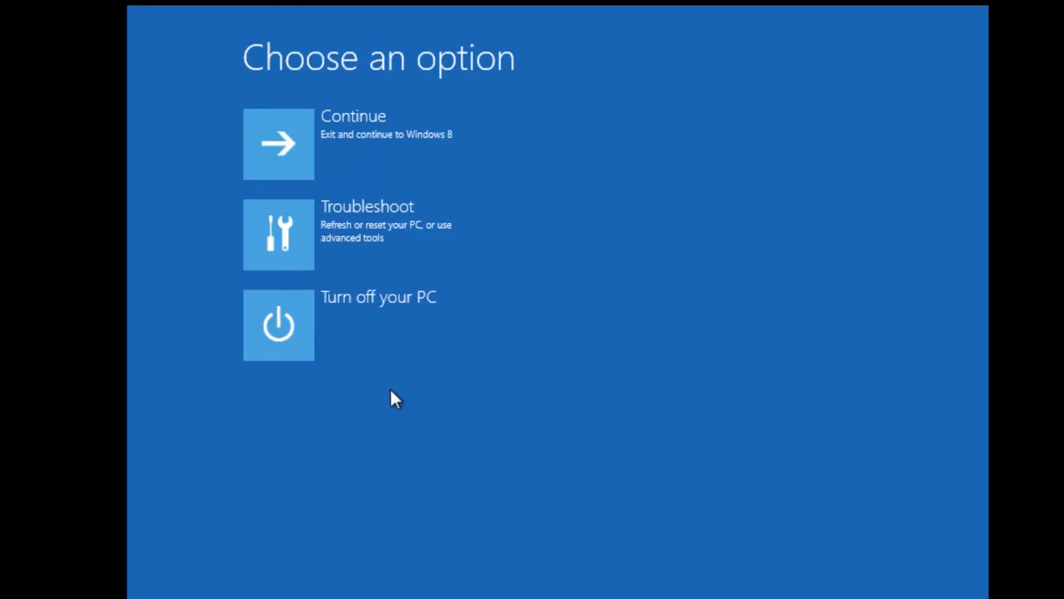
mouse_move(278, 143)
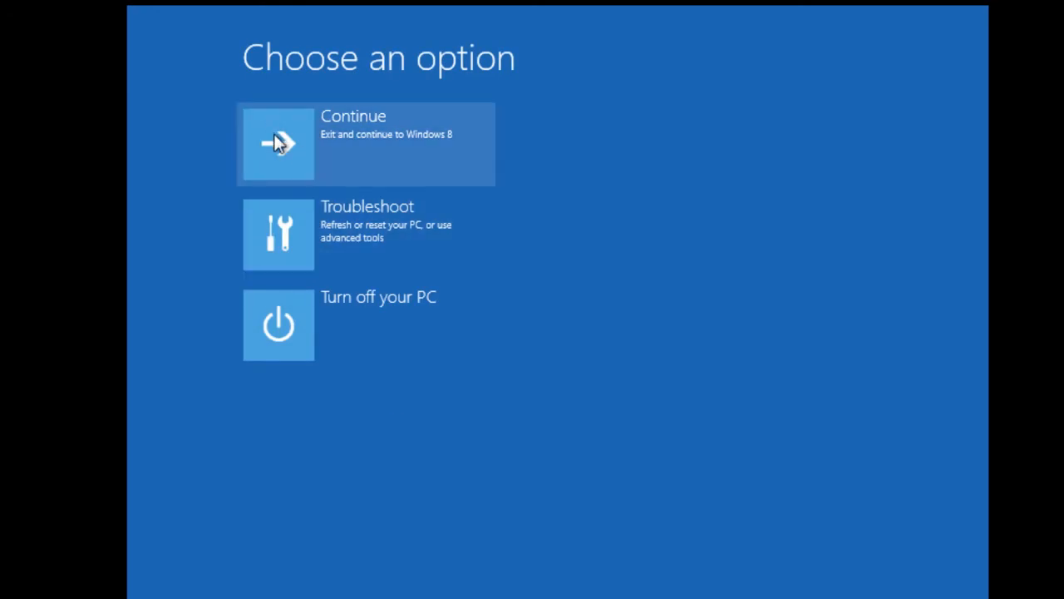
mouse_move(308, 315)
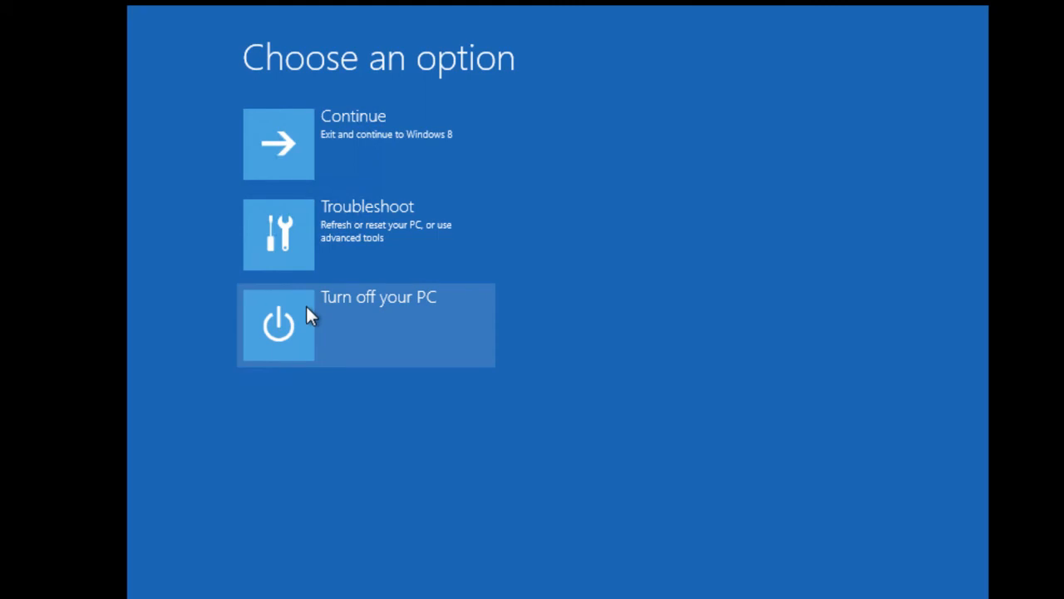
mouse_move(285, 242)
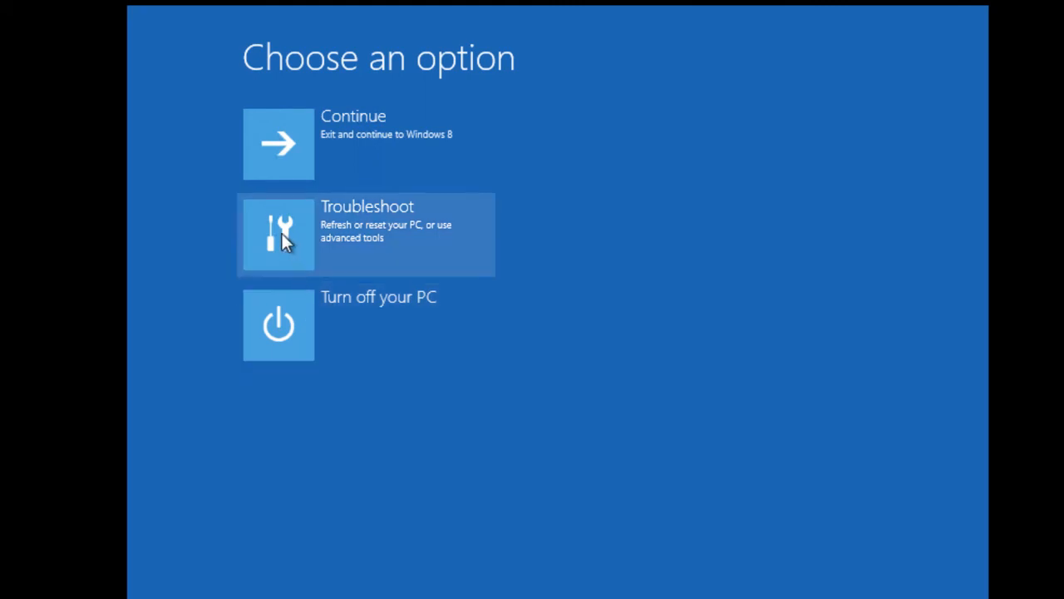
Step: Choose Troubleshoot from the Choose an option menu
click(366, 235)
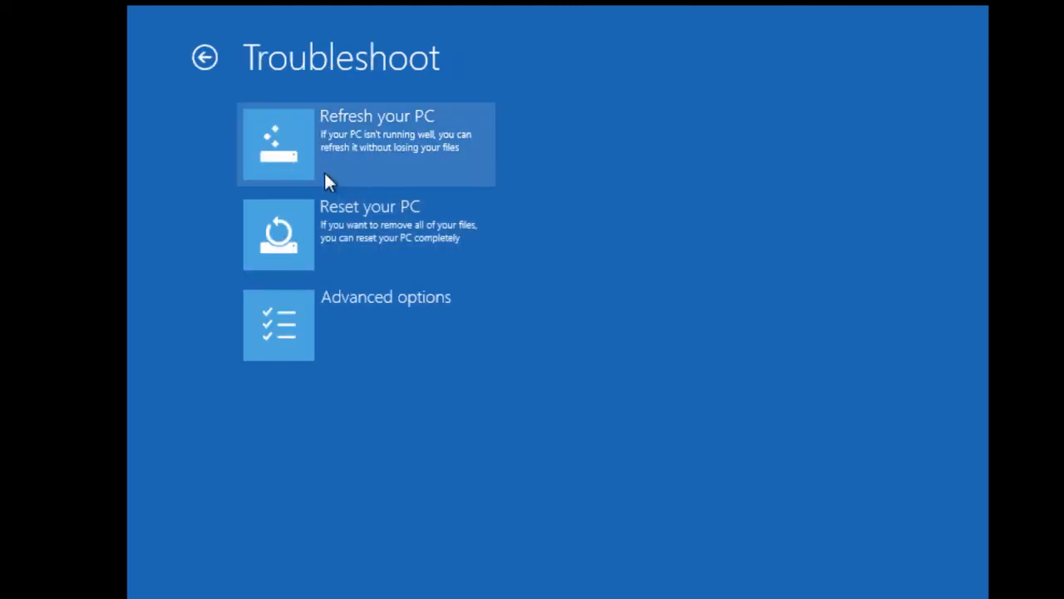
mouse_move(349, 214)
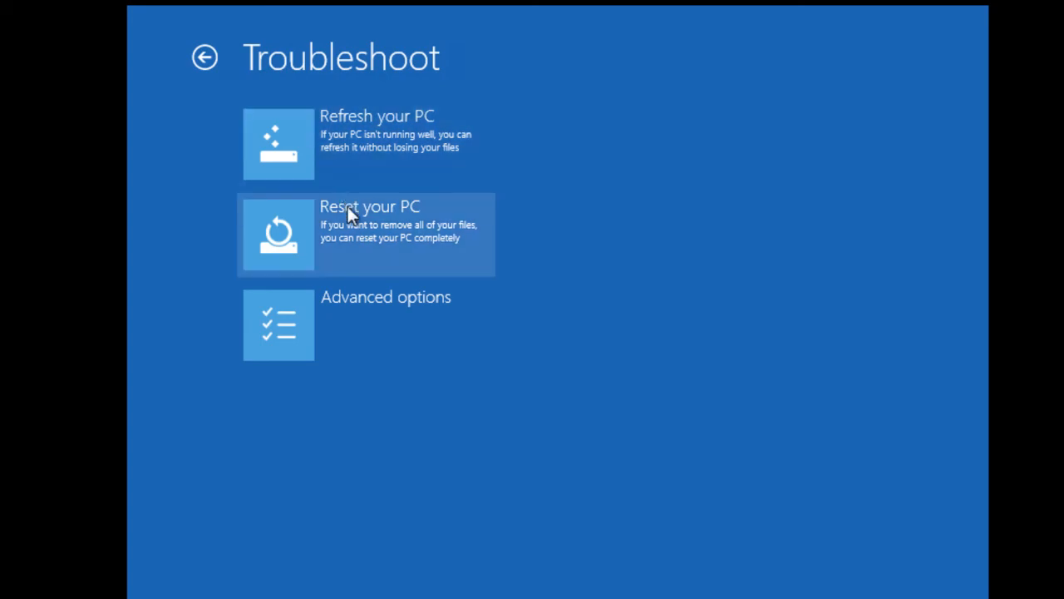
mouse_move(432, 244)
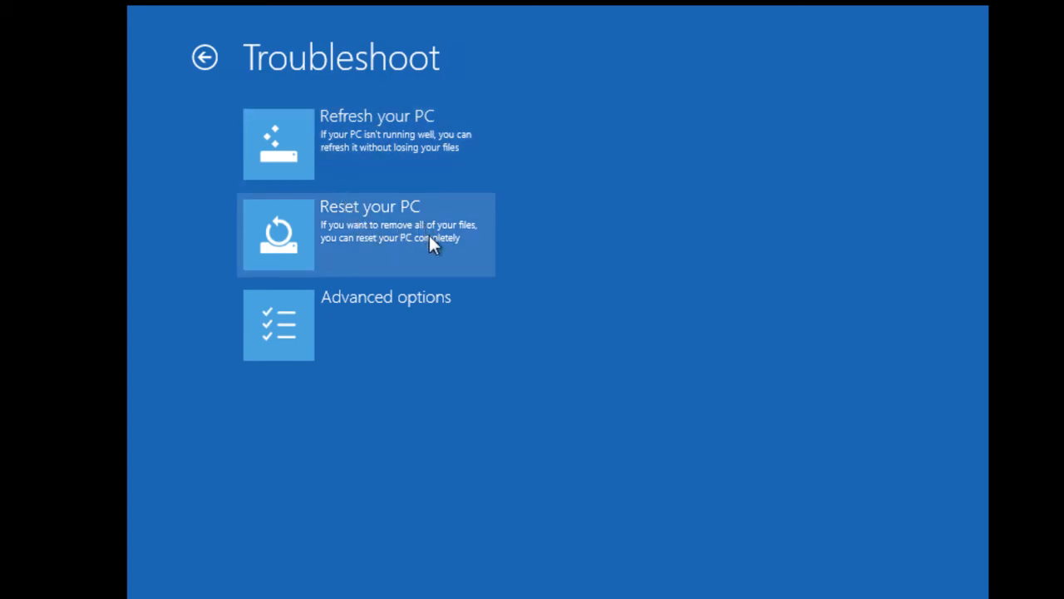
mouse_move(312, 241)
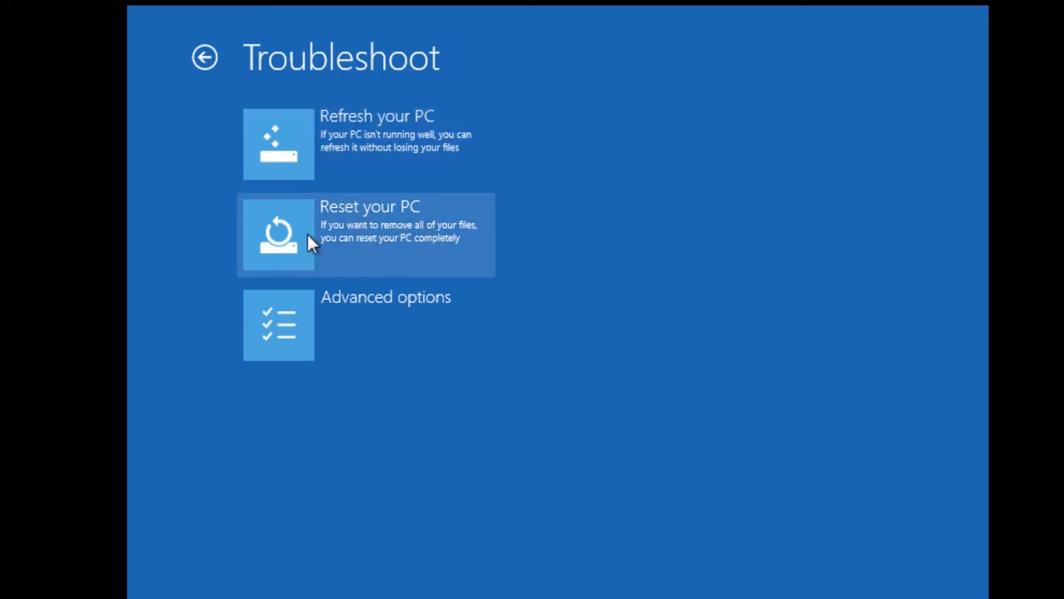
Step: Choose Reset your PC, continue past the summary, and target Windows 8
click(364, 234)
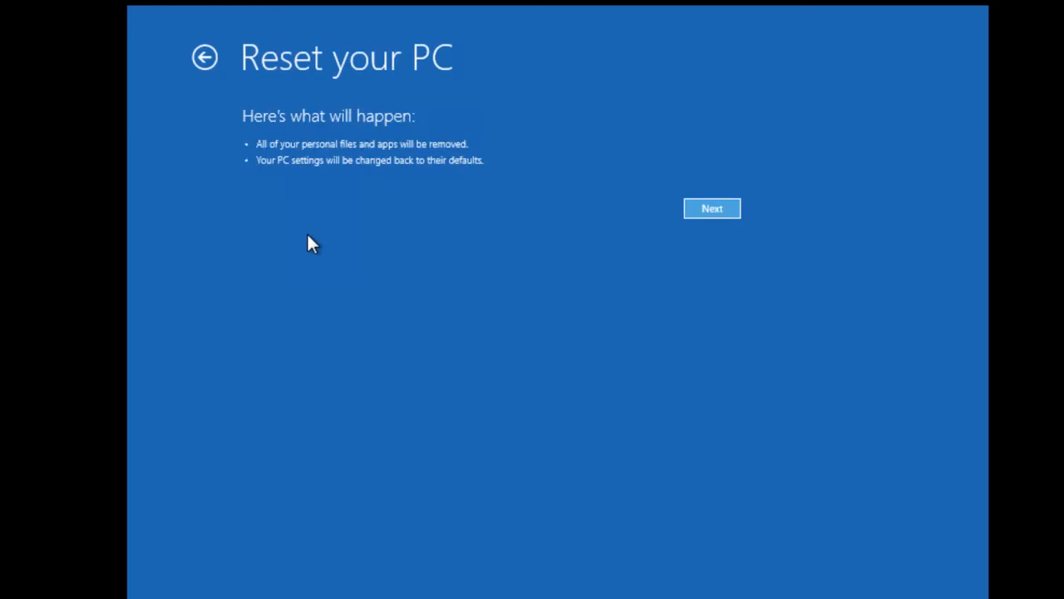
mouse_move(290, 181)
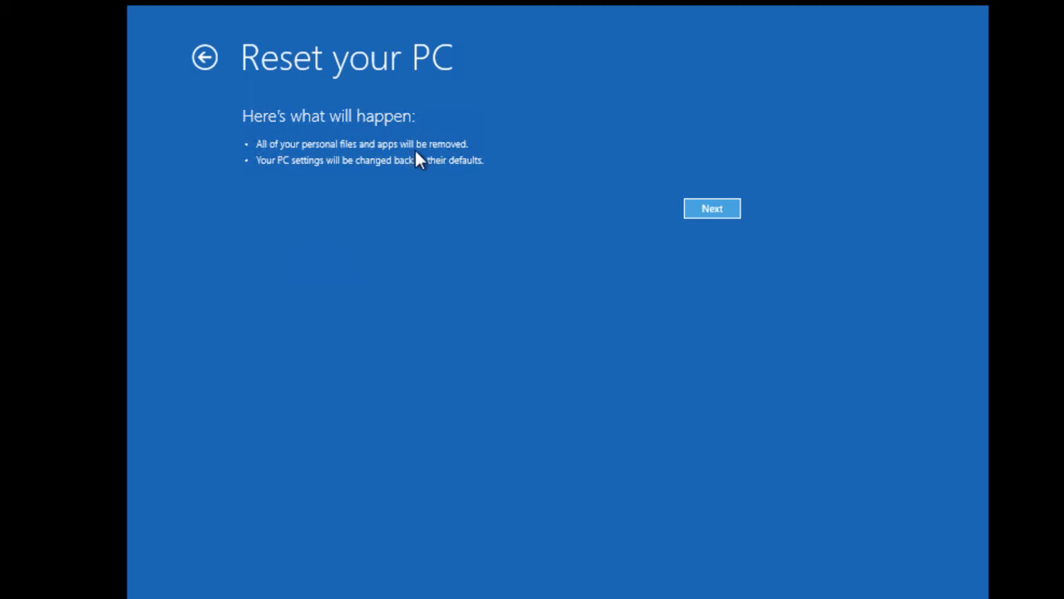
mouse_move(640, 248)
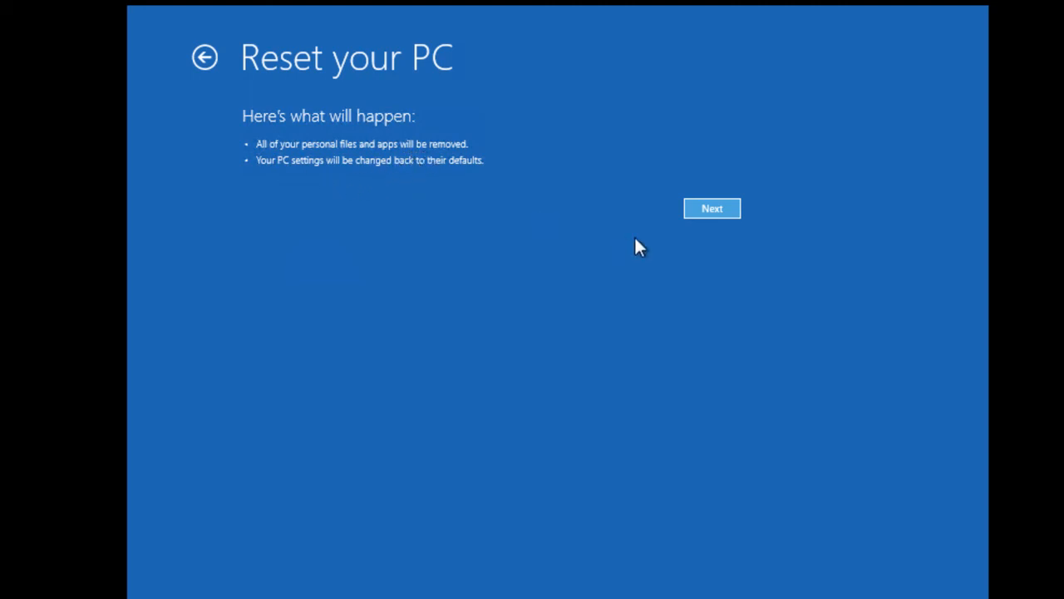
click(711, 208)
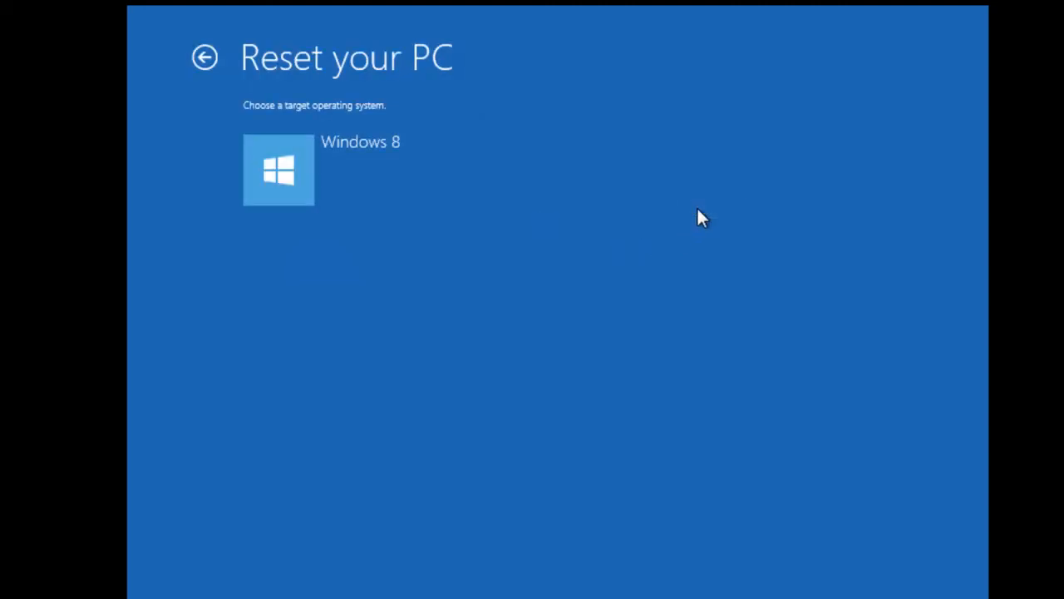
mouse_move(300, 174)
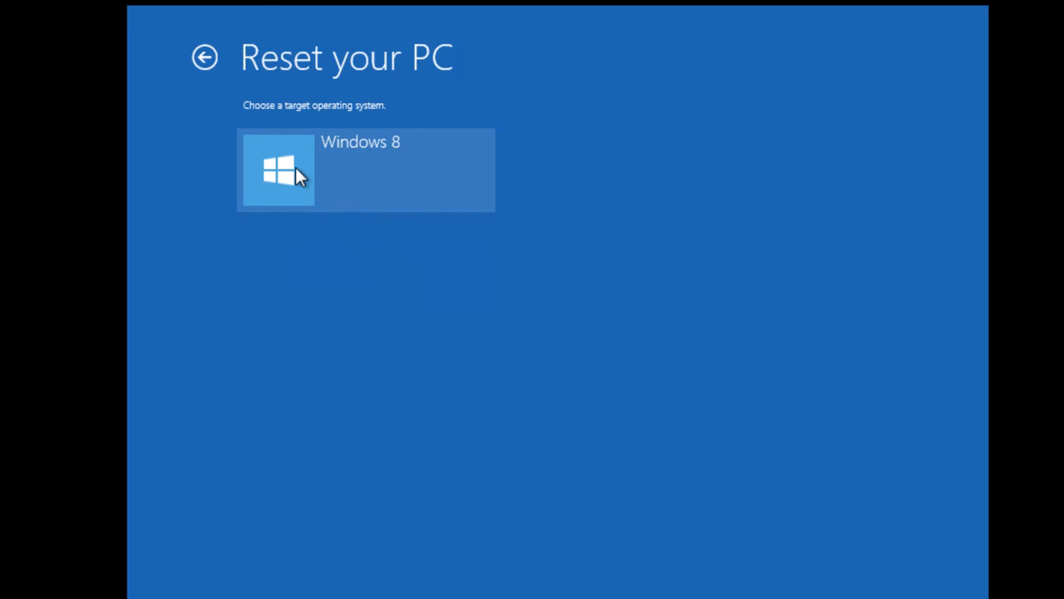
mouse_move(377, 154)
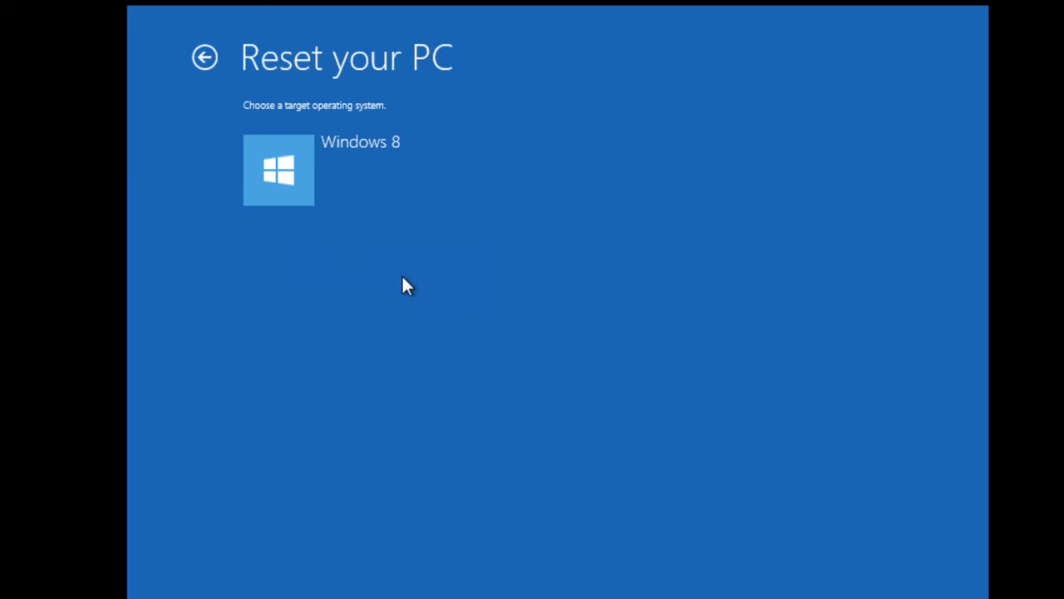
mouse_move(460, 266)
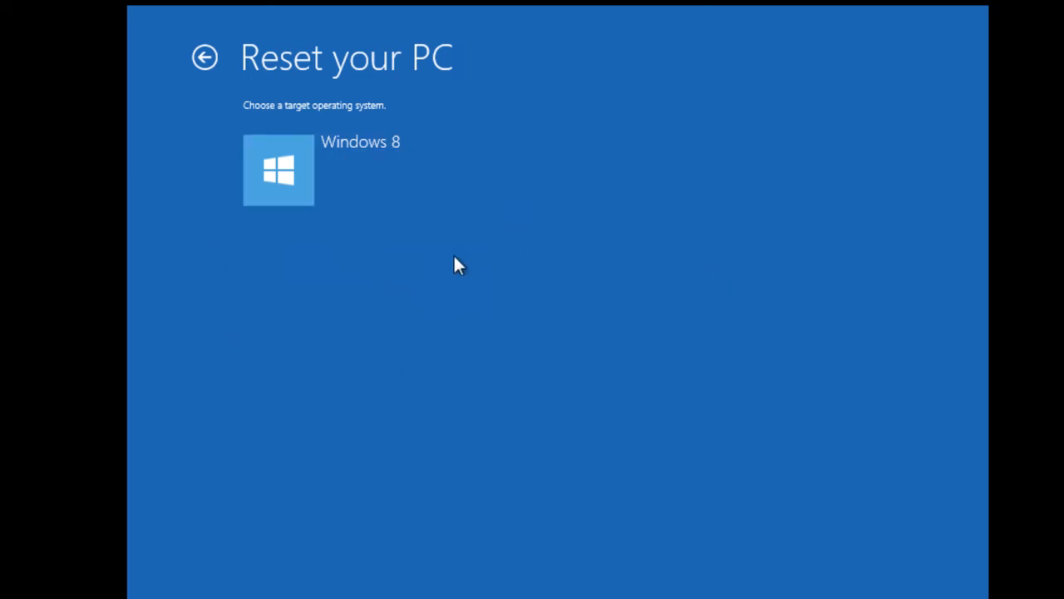
click(278, 169)
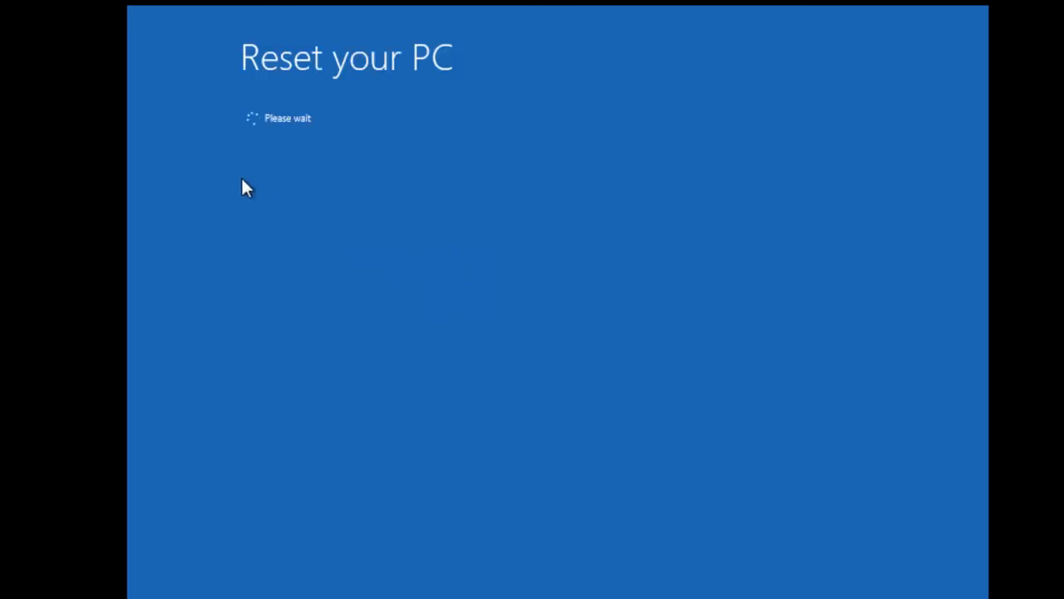
mouse_move(251, 128)
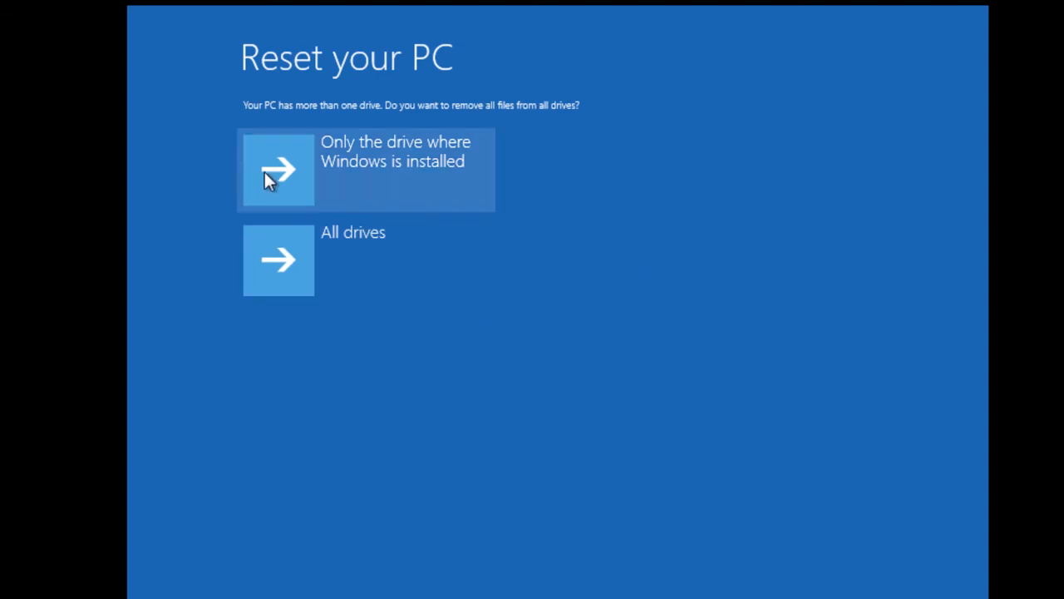
mouse_move(279, 241)
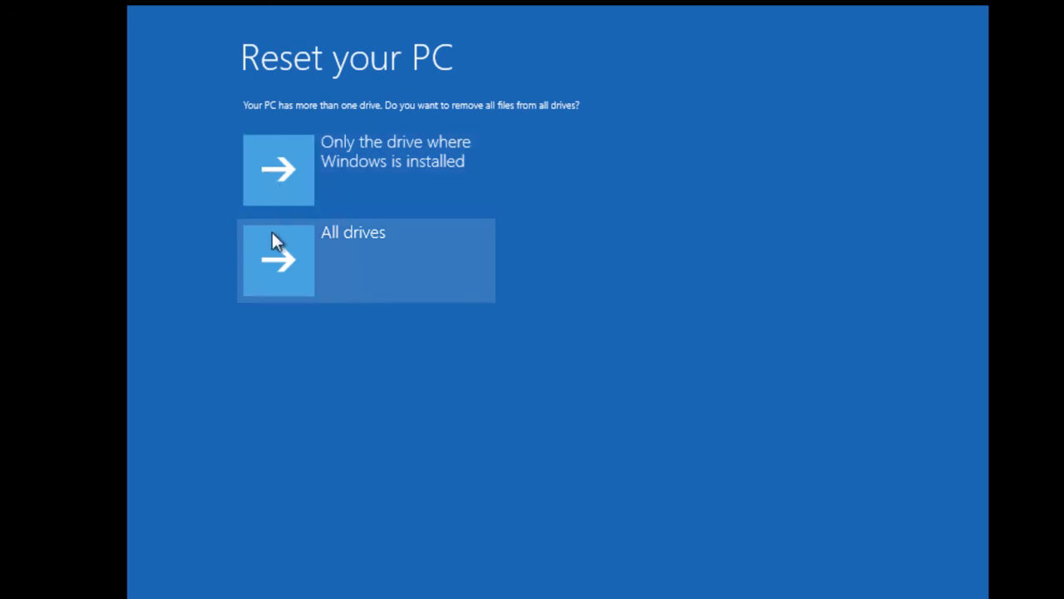
mouse_move(382, 267)
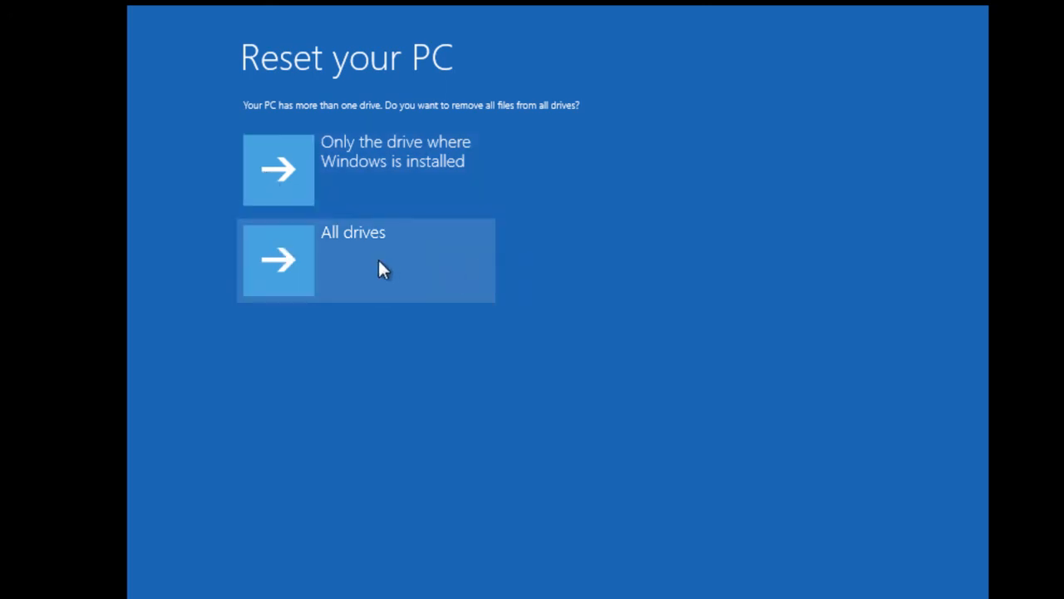
mouse_move(356, 220)
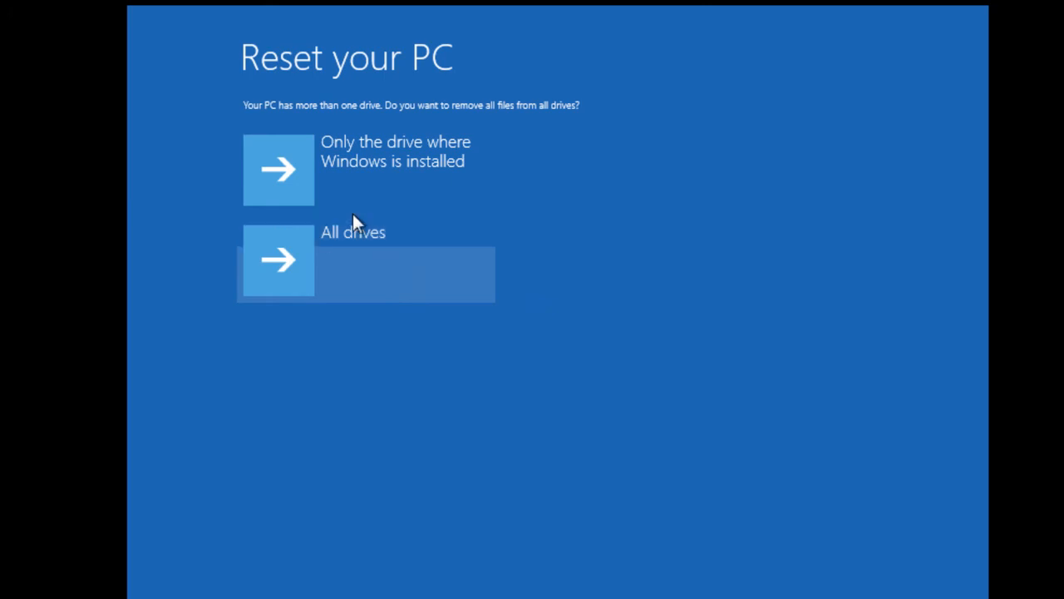
mouse_move(345, 191)
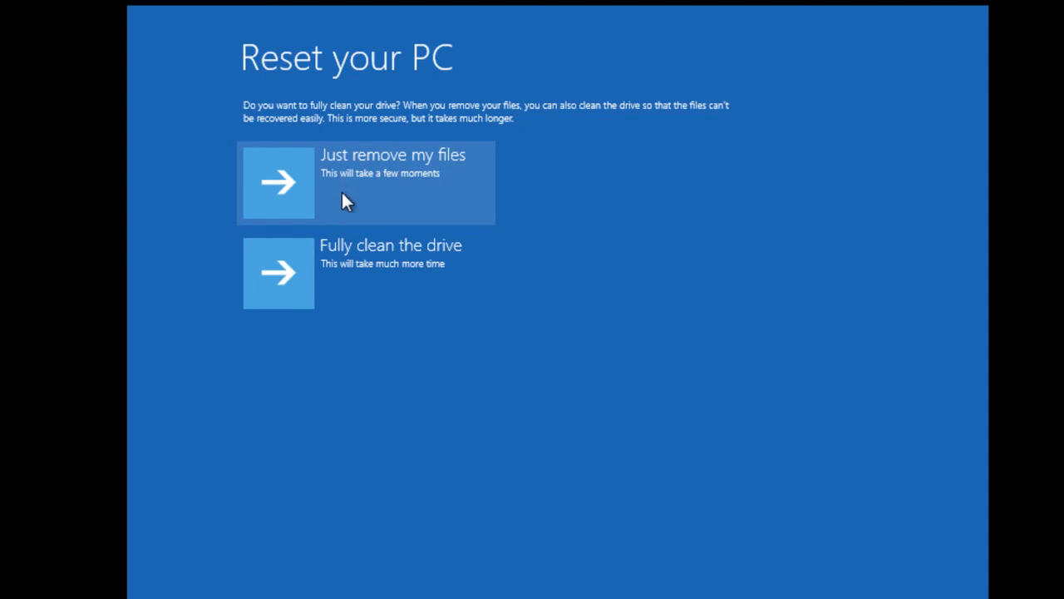
mouse_move(369, 273)
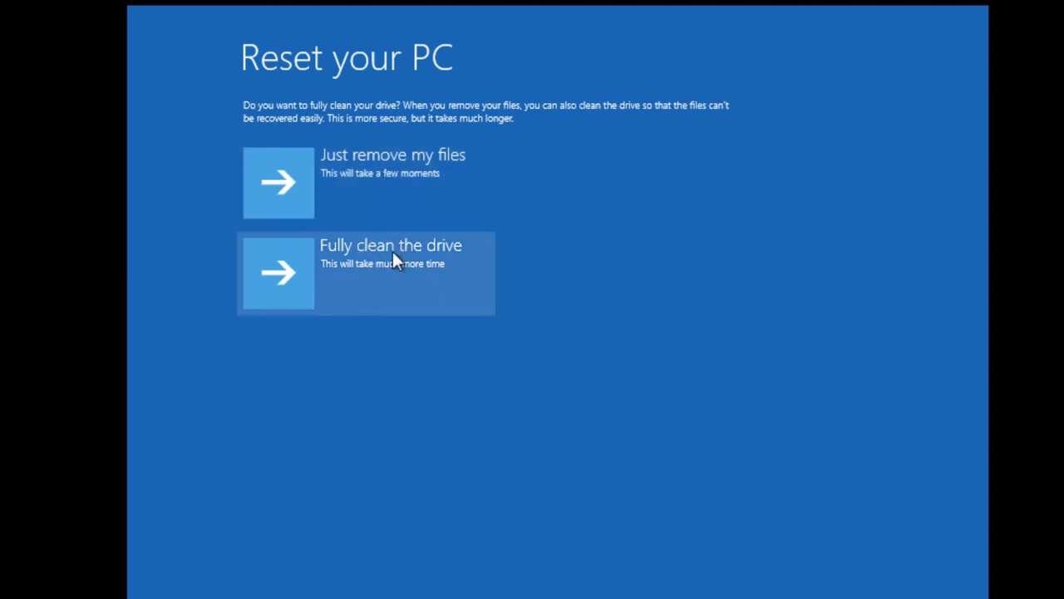
Step: Choose Fully clean the drive to start resetting all drives
click(391, 273)
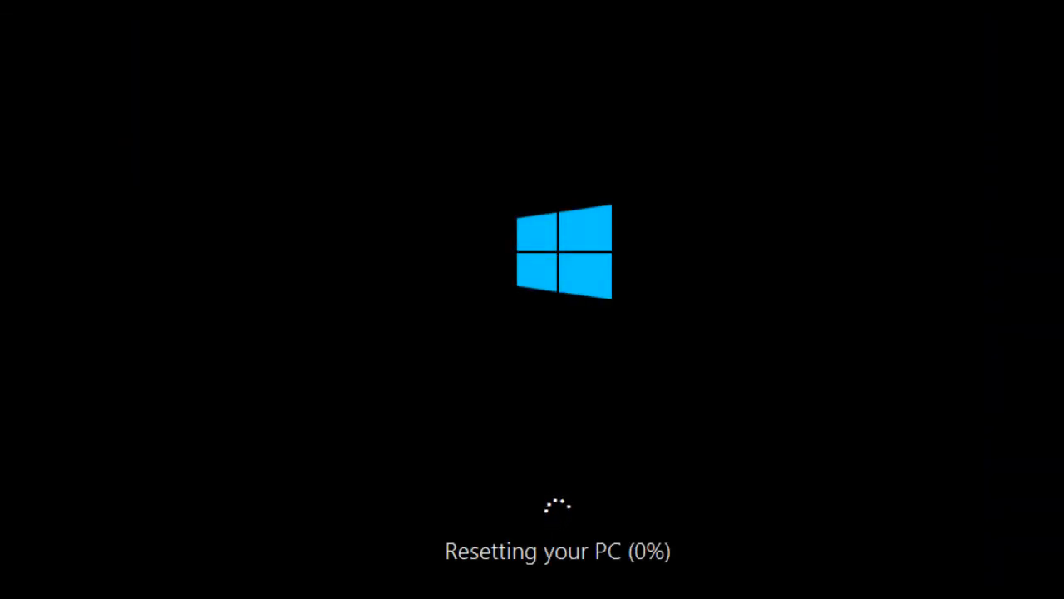